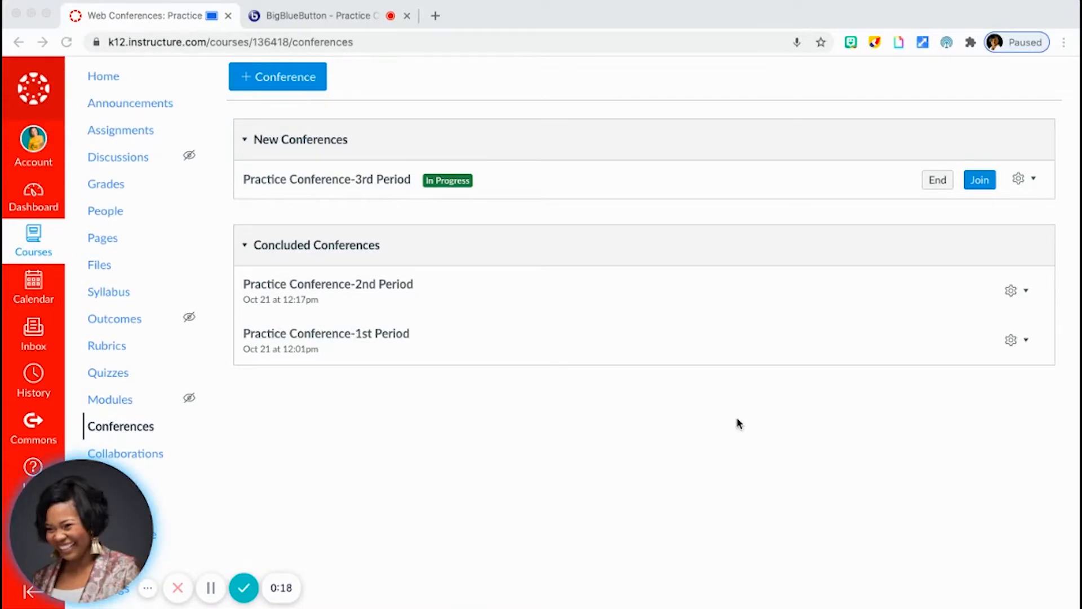
mouse_move(247, 343)
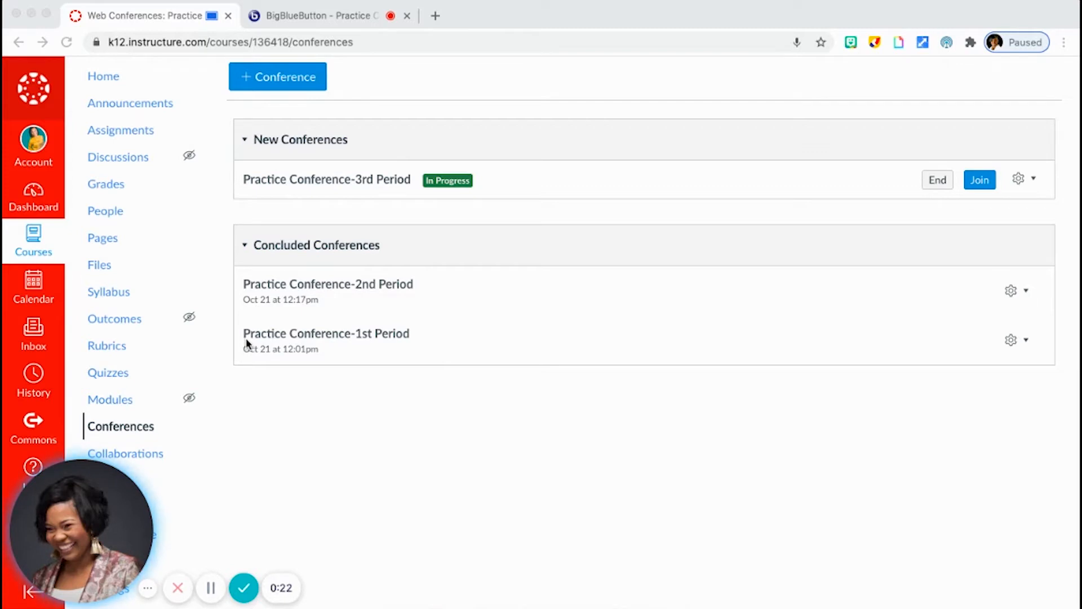
mouse_move(128, 219)
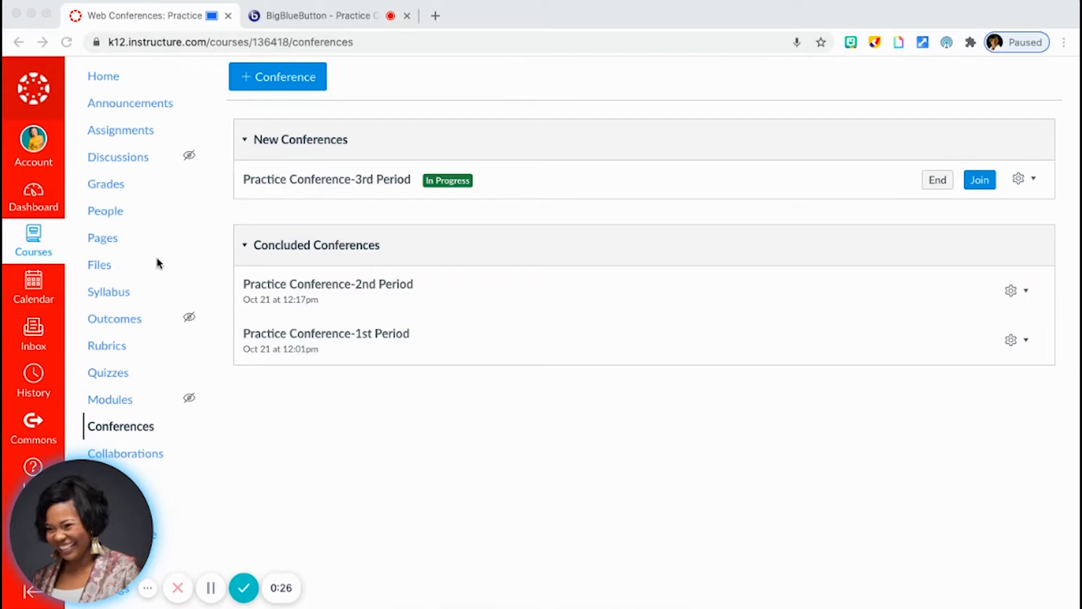
mouse_move(117, 434)
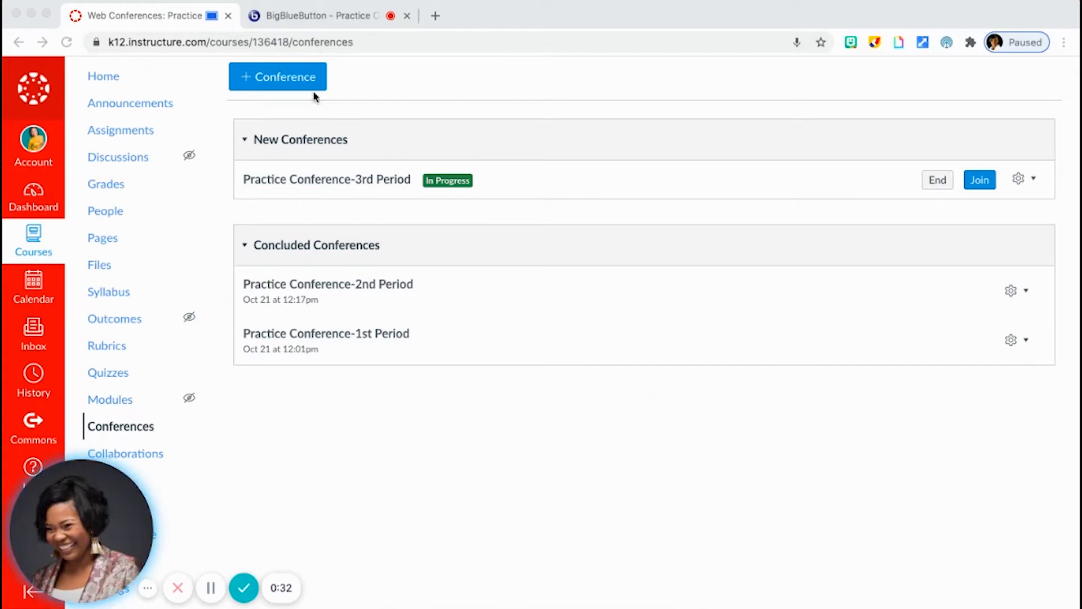
mouse_move(307, 81)
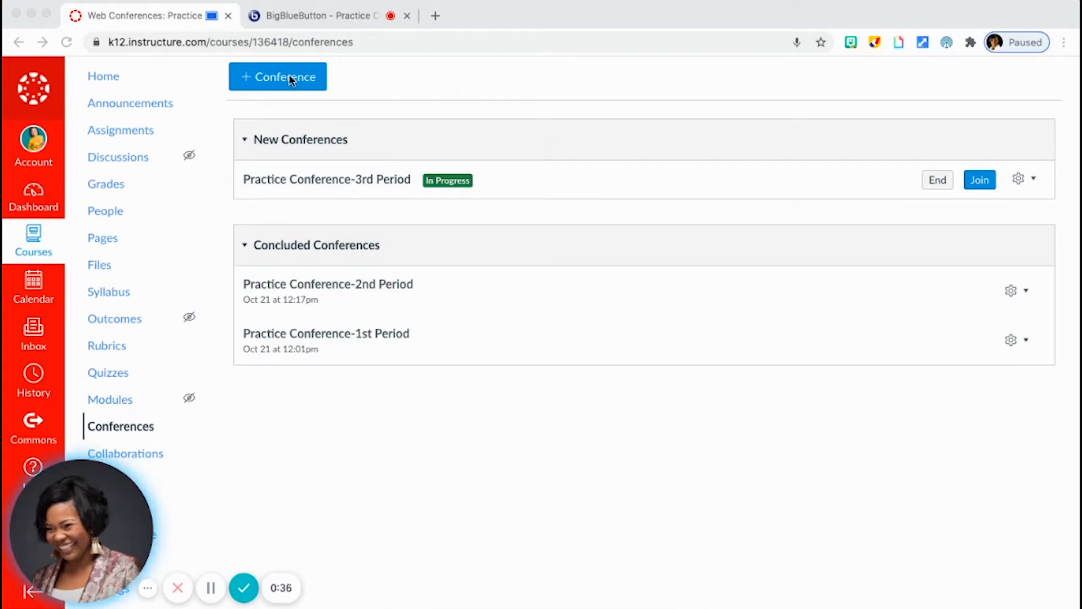
mouse_move(476, 182)
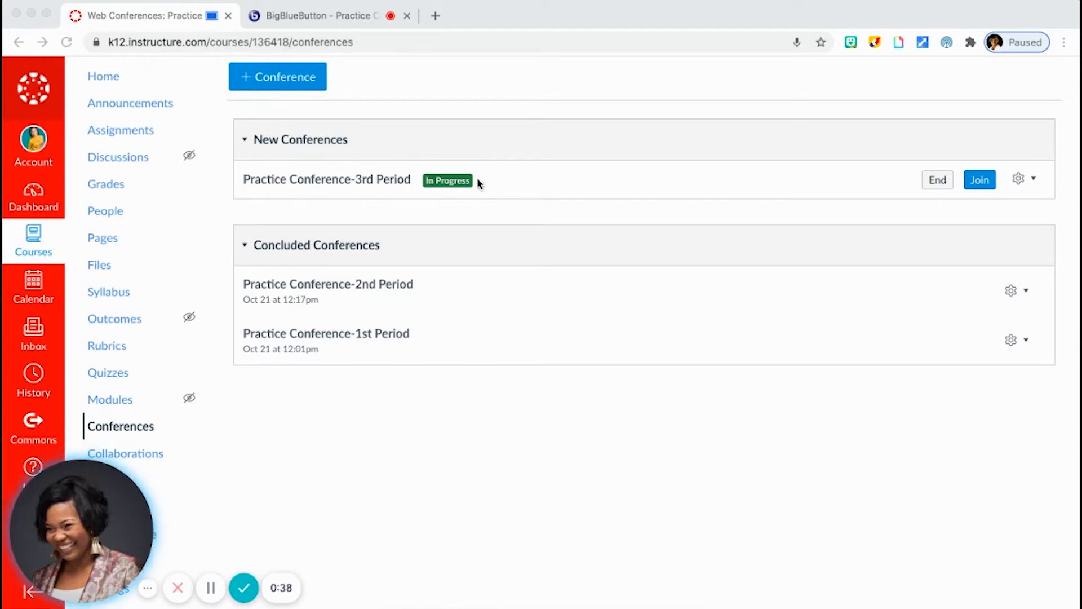
mouse_move(383, 246)
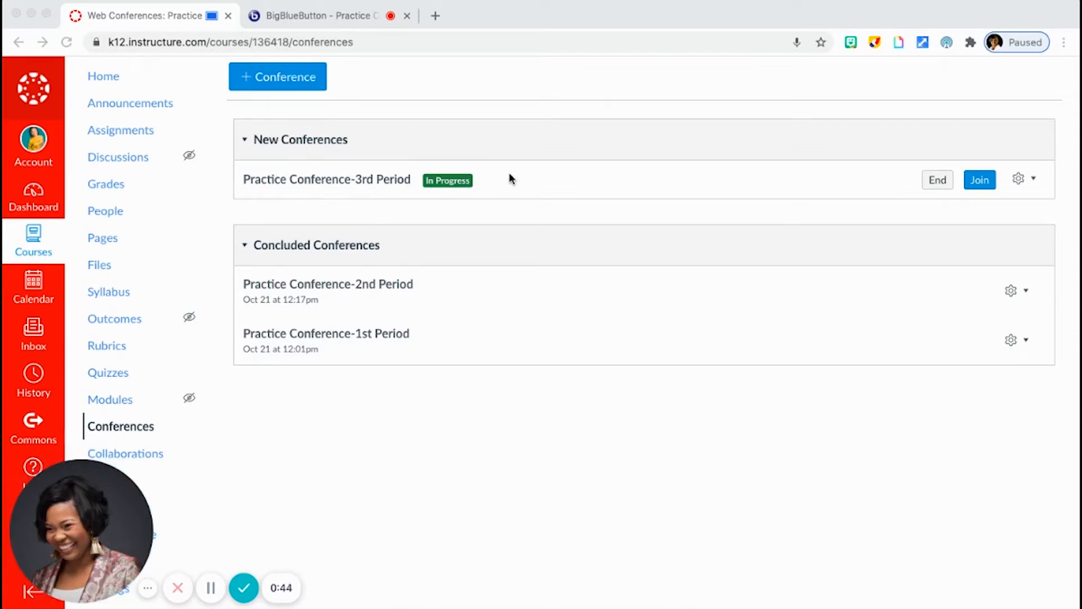
mouse_move(849, 197)
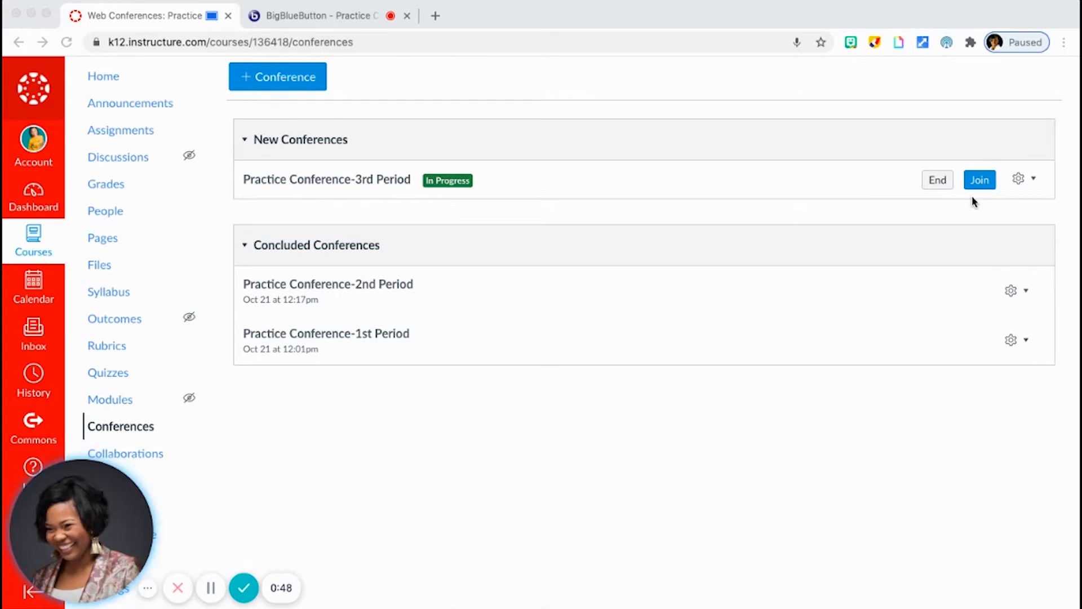
mouse_move(348, 10)
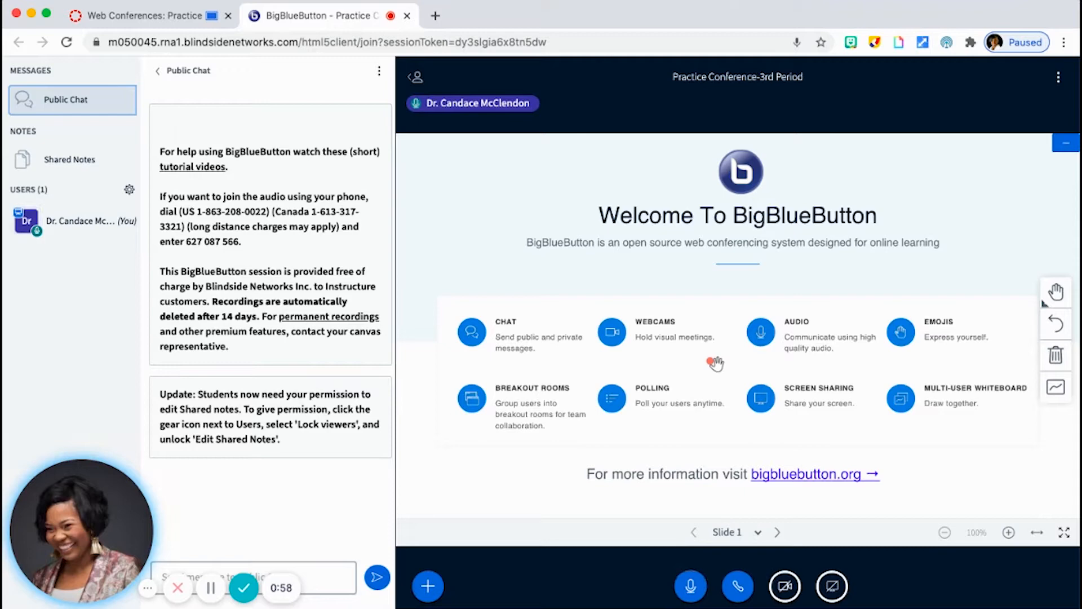
mouse_move(692, 377)
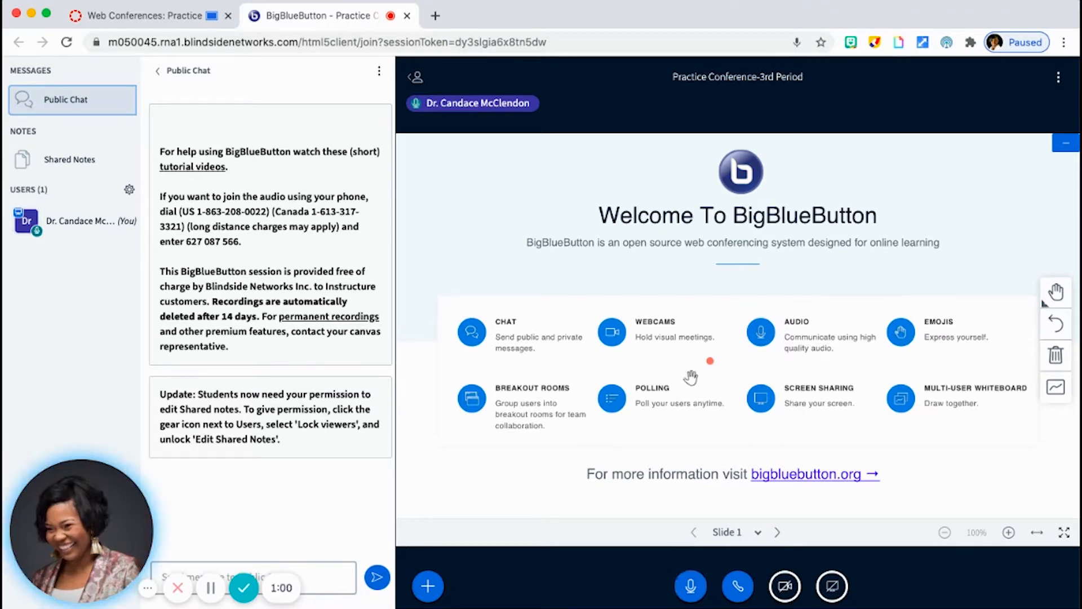
mouse_move(727, 532)
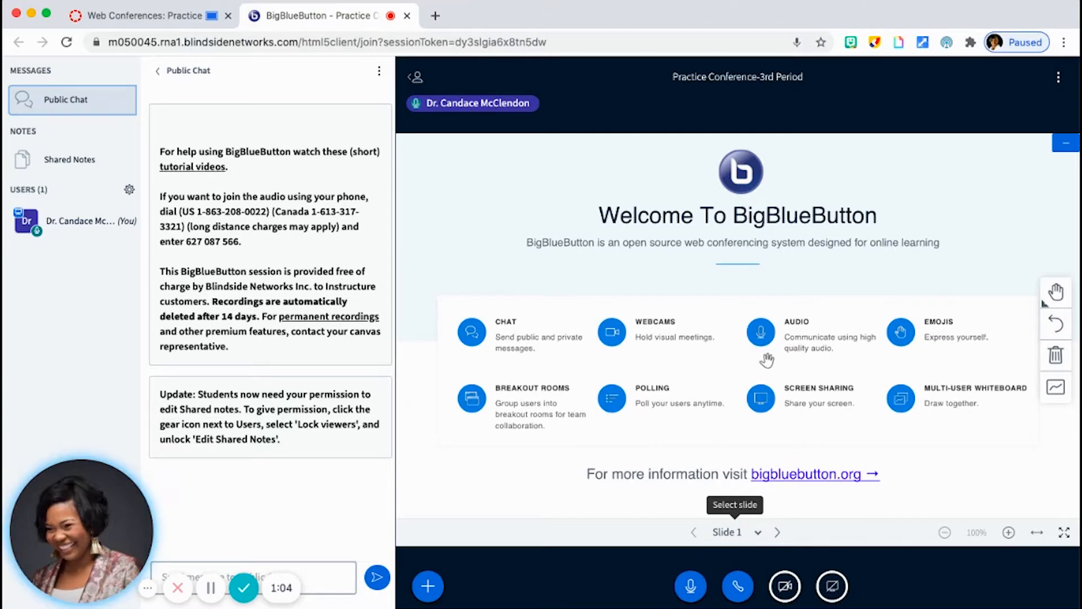
mouse_move(634, 436)
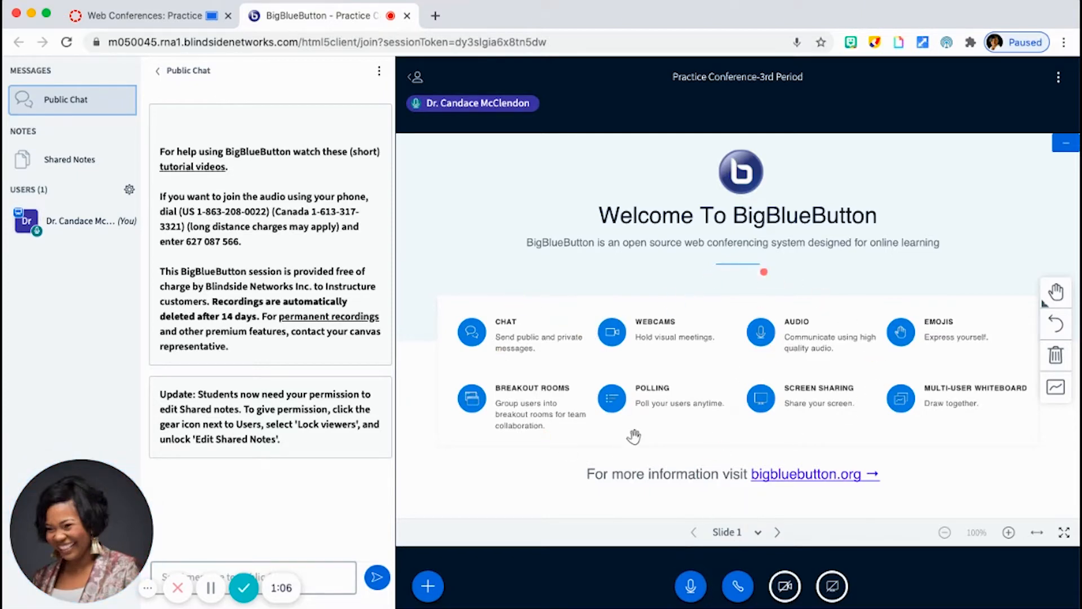
mouse_move(610, 333)
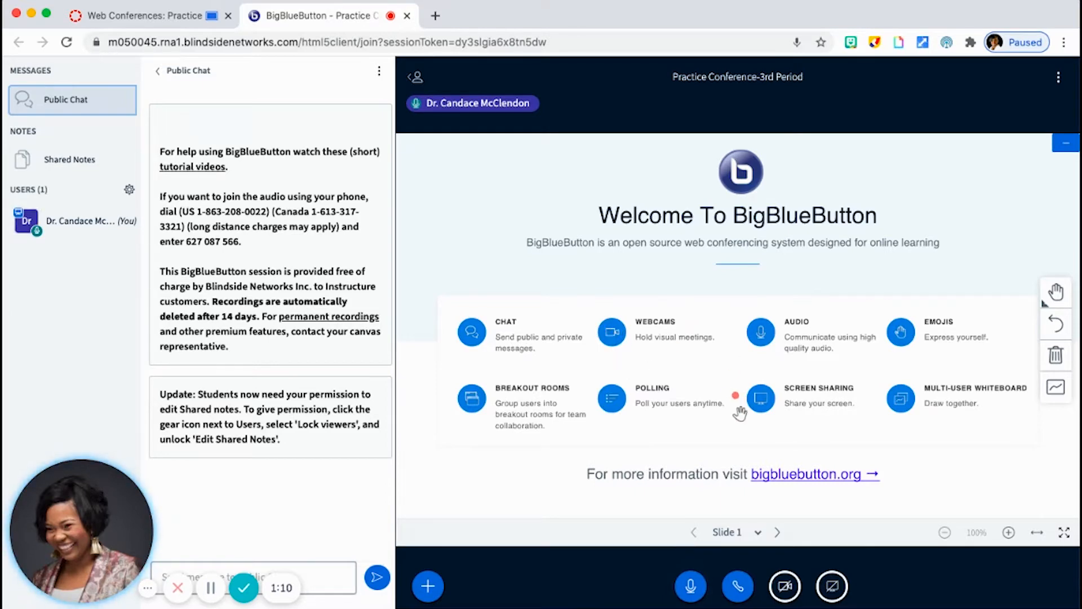
mouse_move(778, 532)
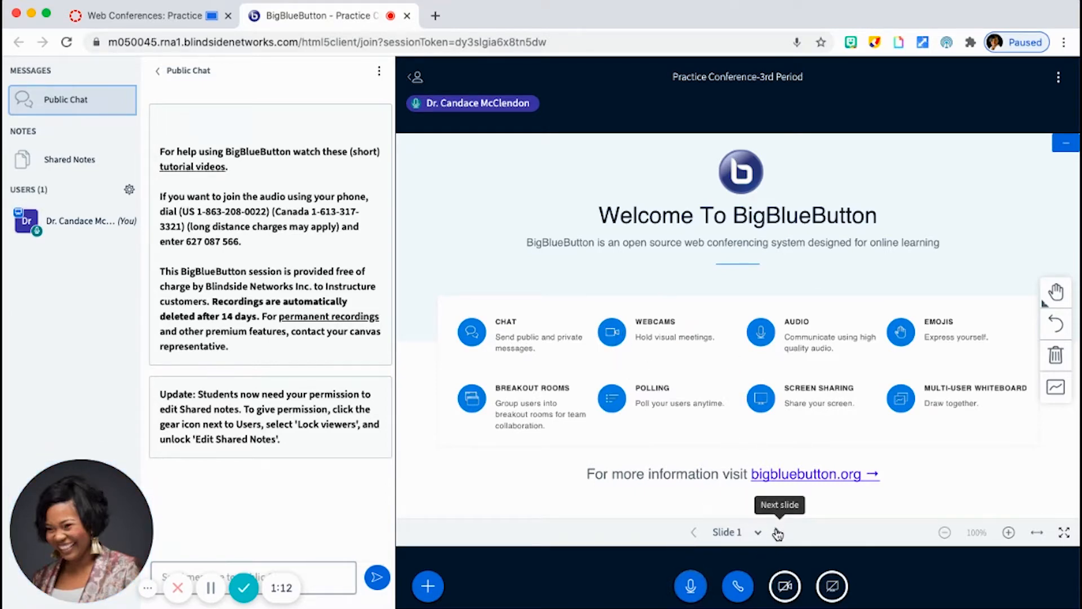
- Advance to blank Slide 2 and turn multi-user whiteboard drawing on
left_click(777, 532)
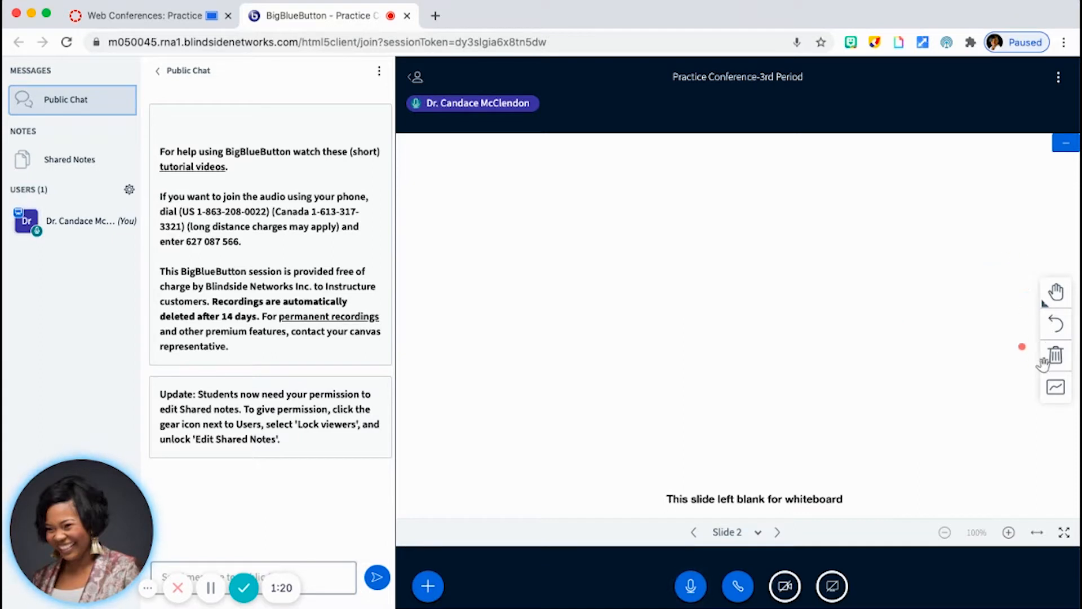
mouse_move(1054, 325)
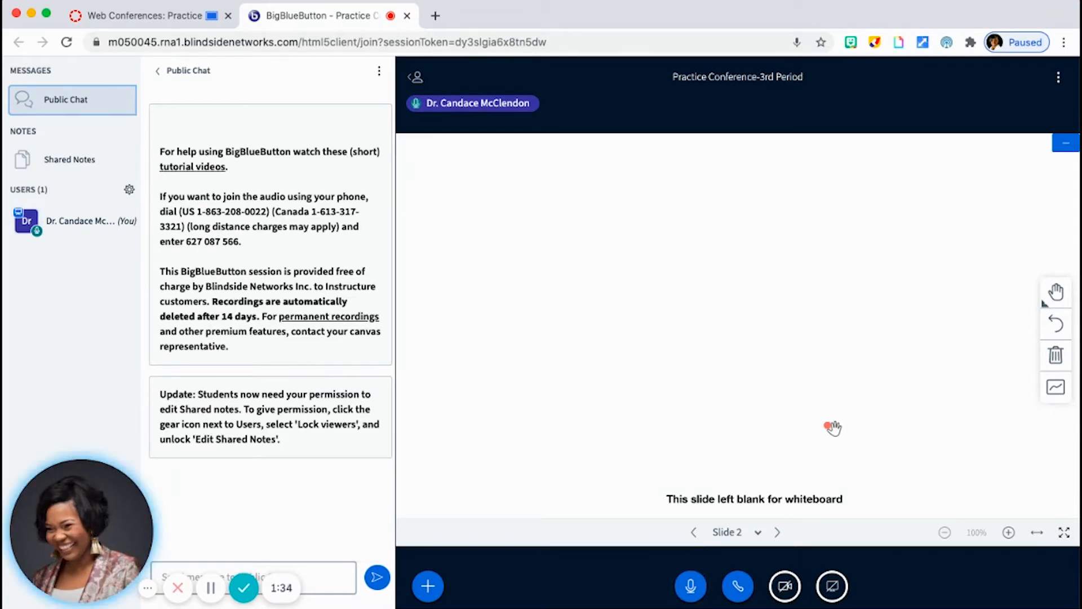
mouse_move(1055, 387)
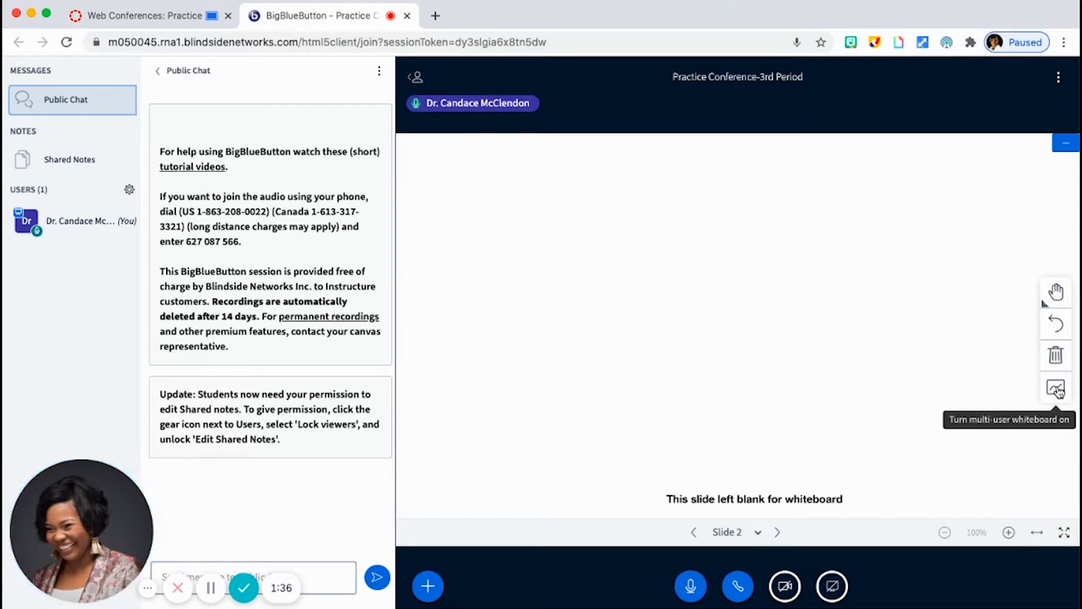
left_click(1055, 388)
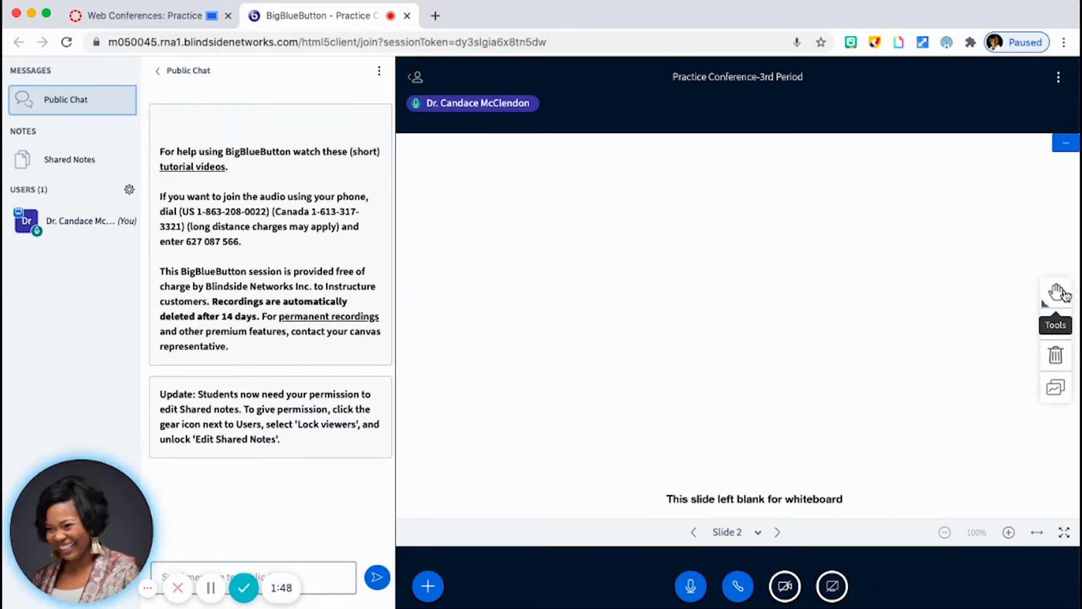
- Draw red ellipses on the whiteboard, then undo one and clear all annotations
left_click(1055, 292)
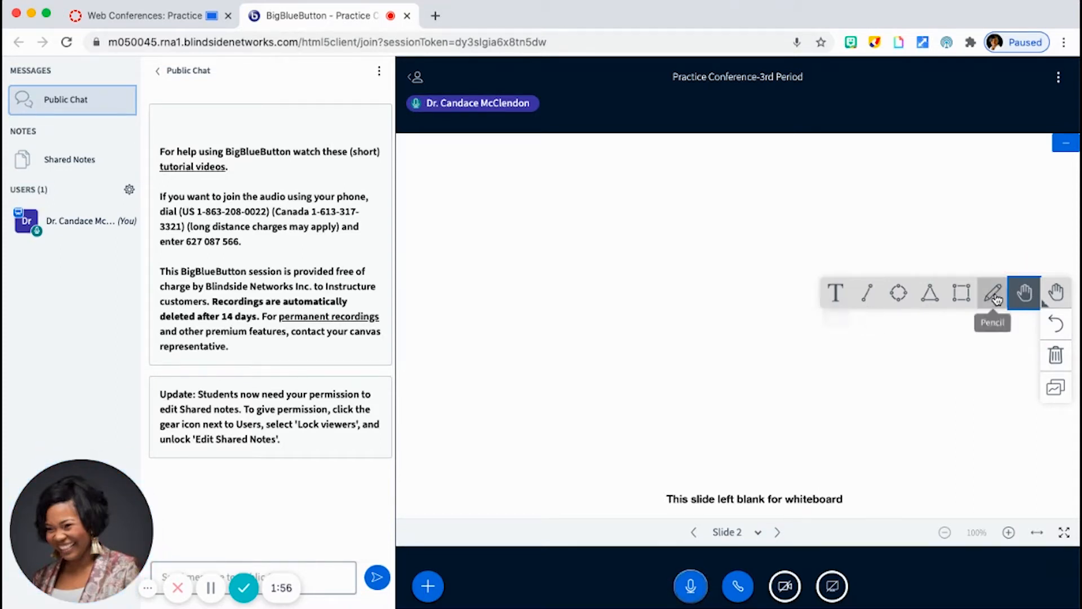
mouse_move(835, 292)
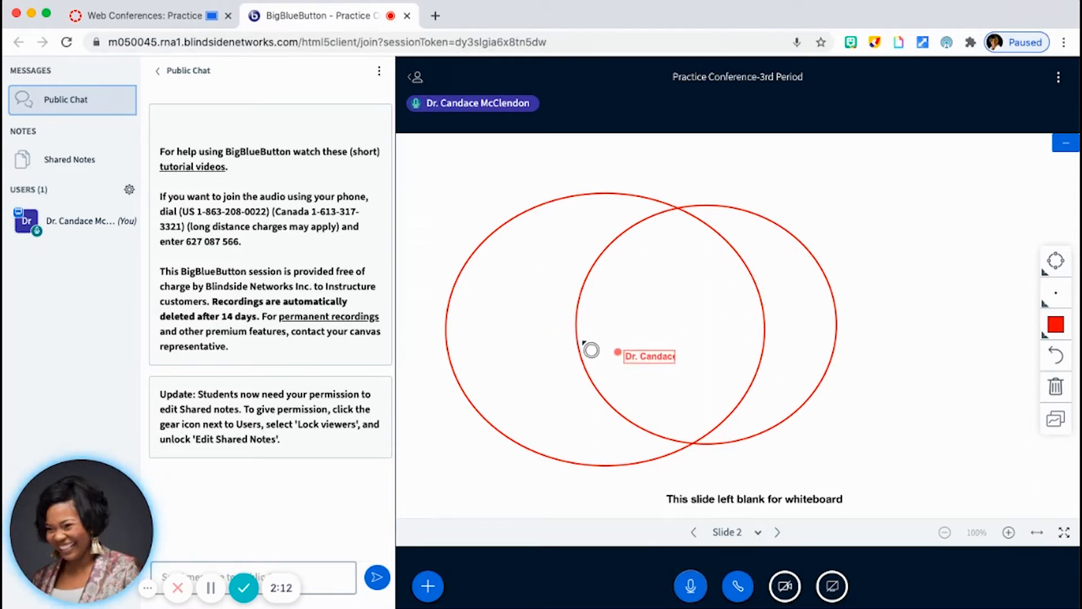
left_click(1056, 355)
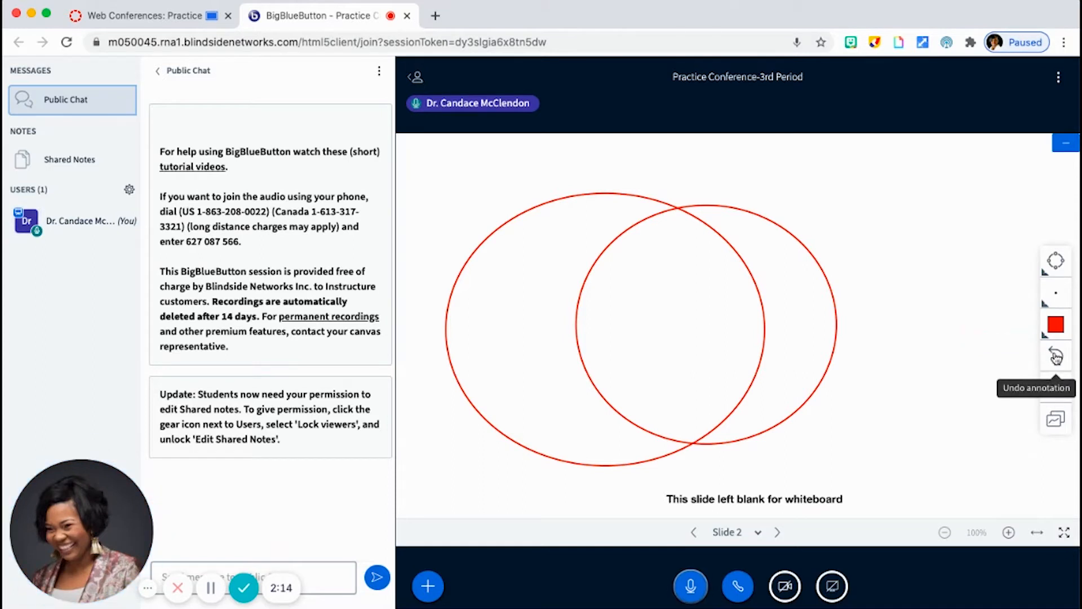
left_click(1054, 356)
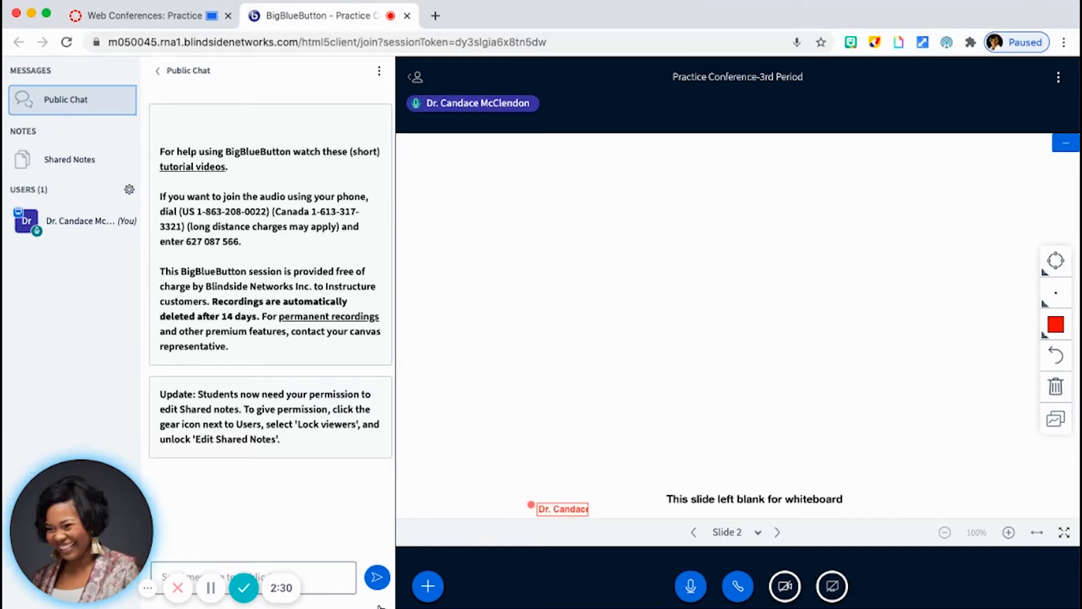
mouse_move(427, 586)
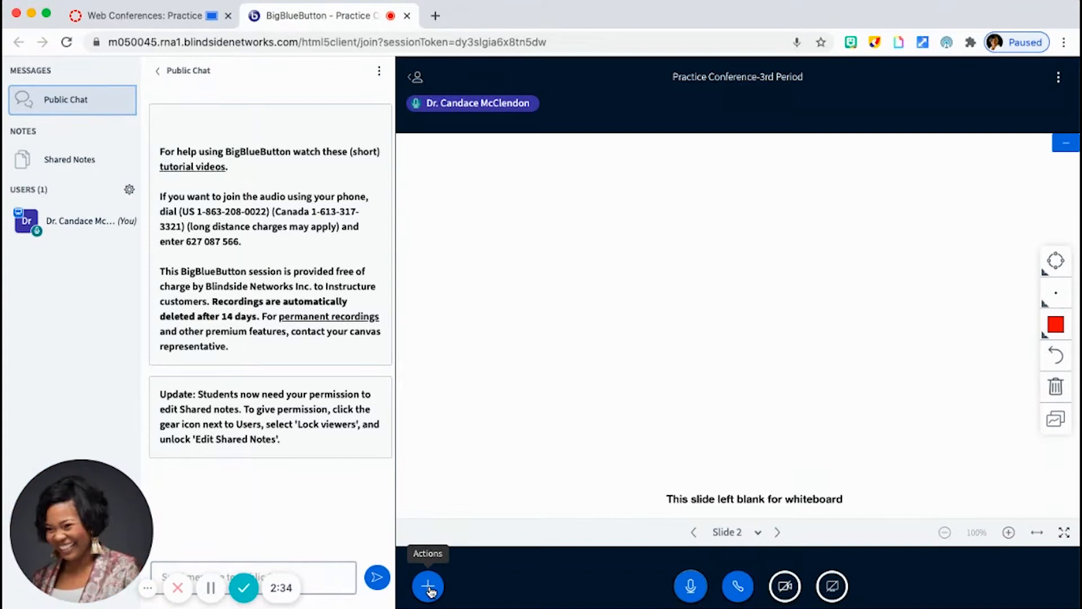
- Start uploading a presentation from the + Actions menu, showing default.pdf as current
left_click(427, 586)
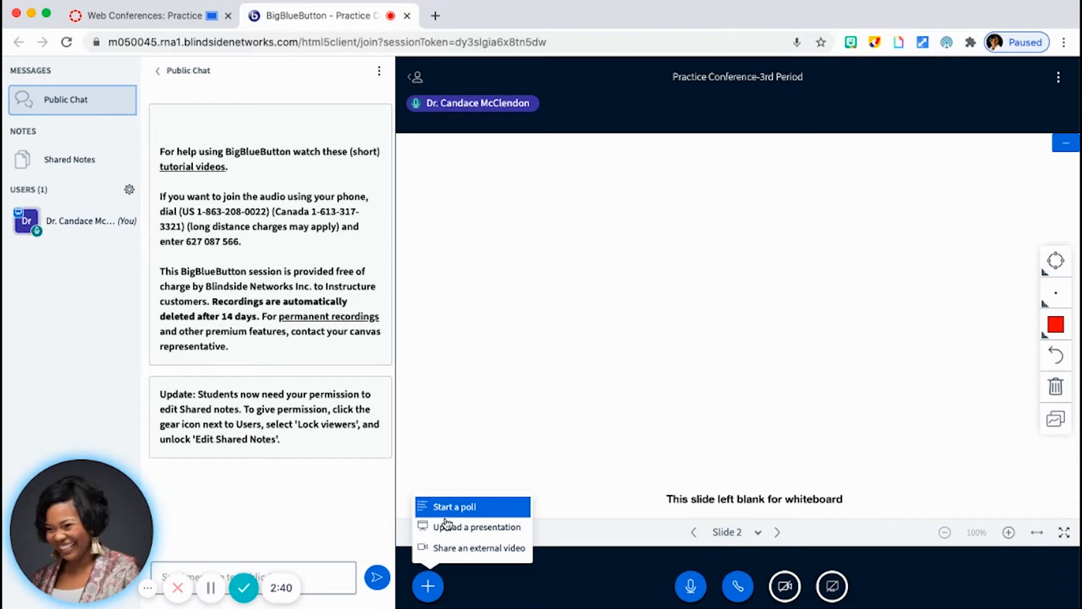
mouse_move(473, 547)
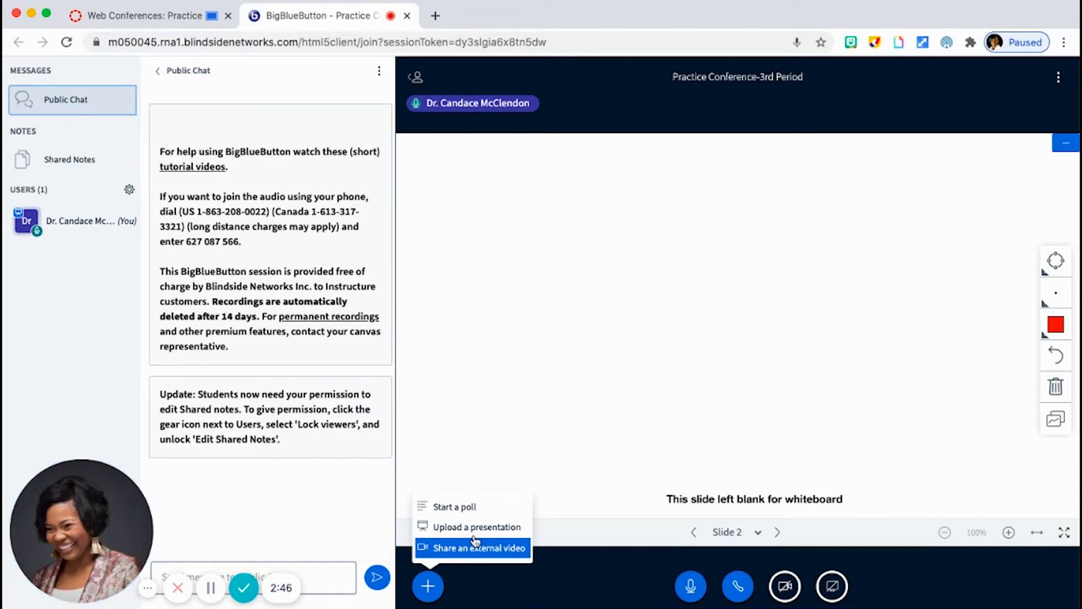
left_click(477, 526)
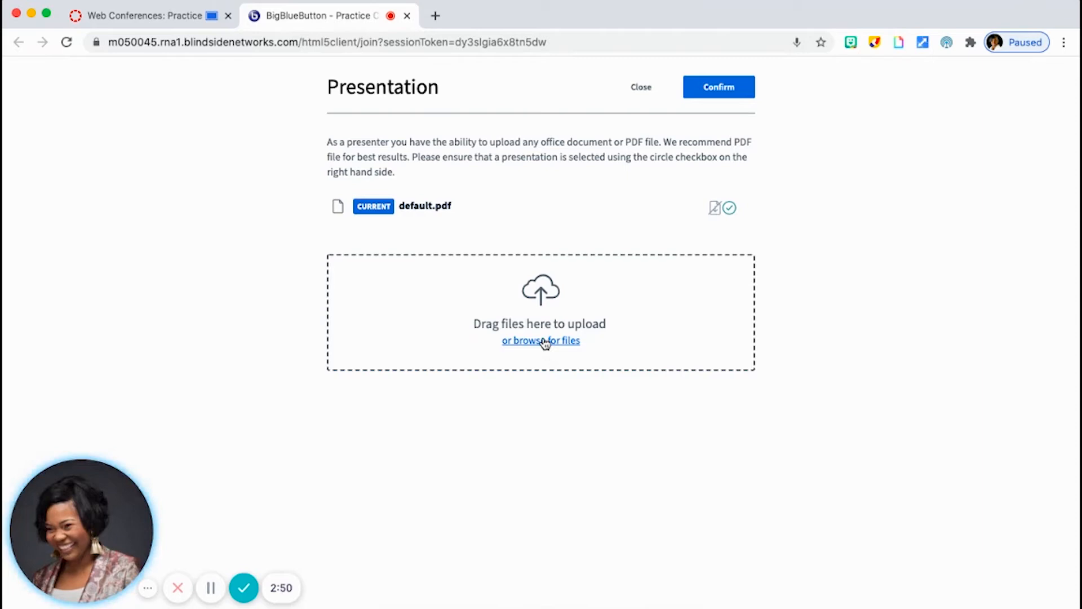
- Browse for CoolToBeKind.PairedText.MyHabits.pdf and upload it as the presentation
left_click(541, 340)
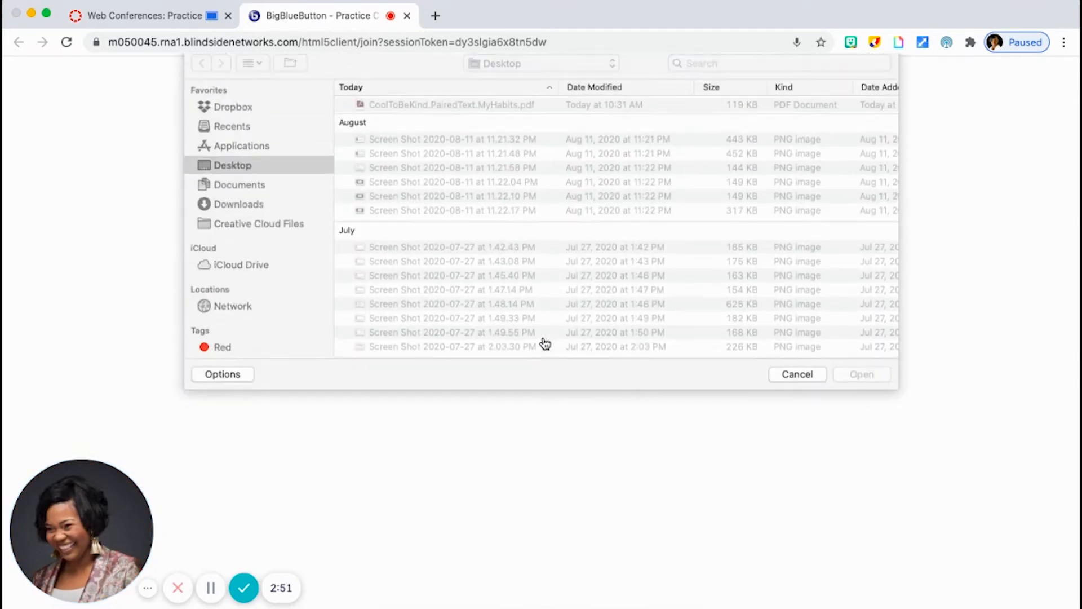
left_click(451, 104)
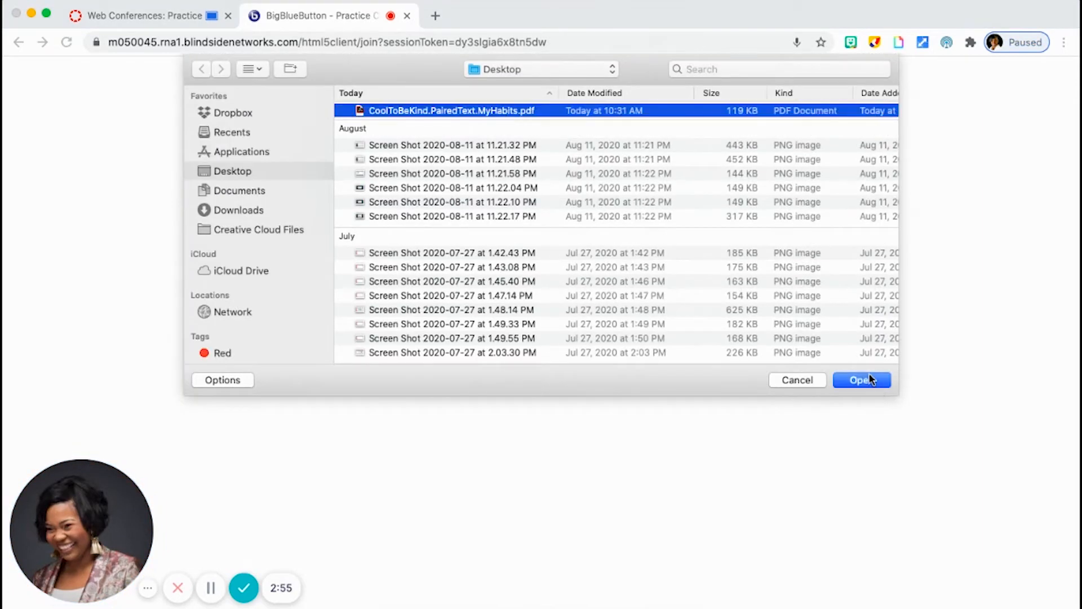
left_click(861, 379)
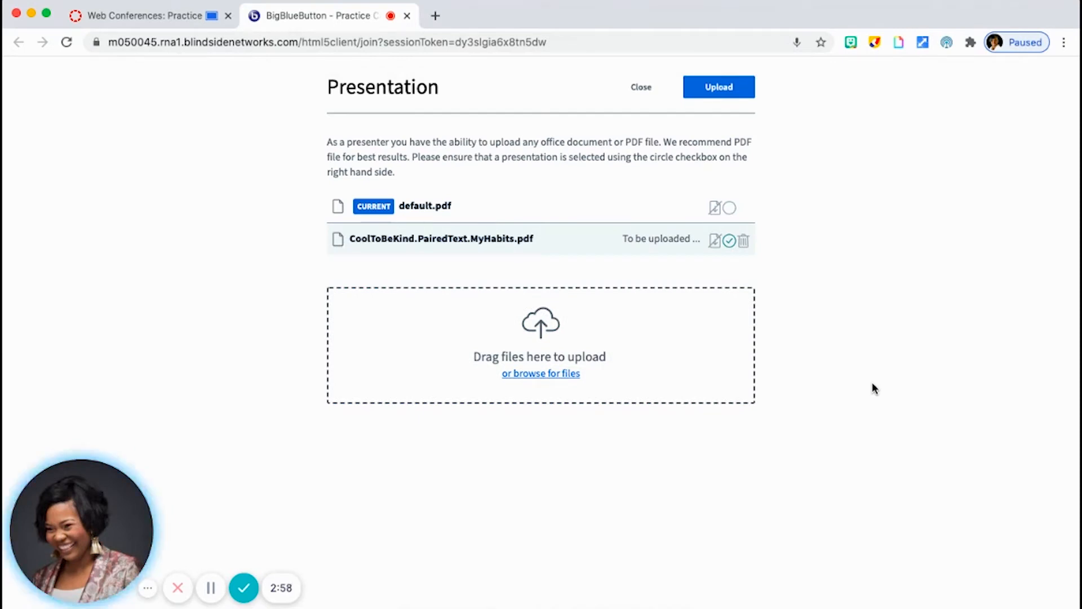
left_click(718, 87)
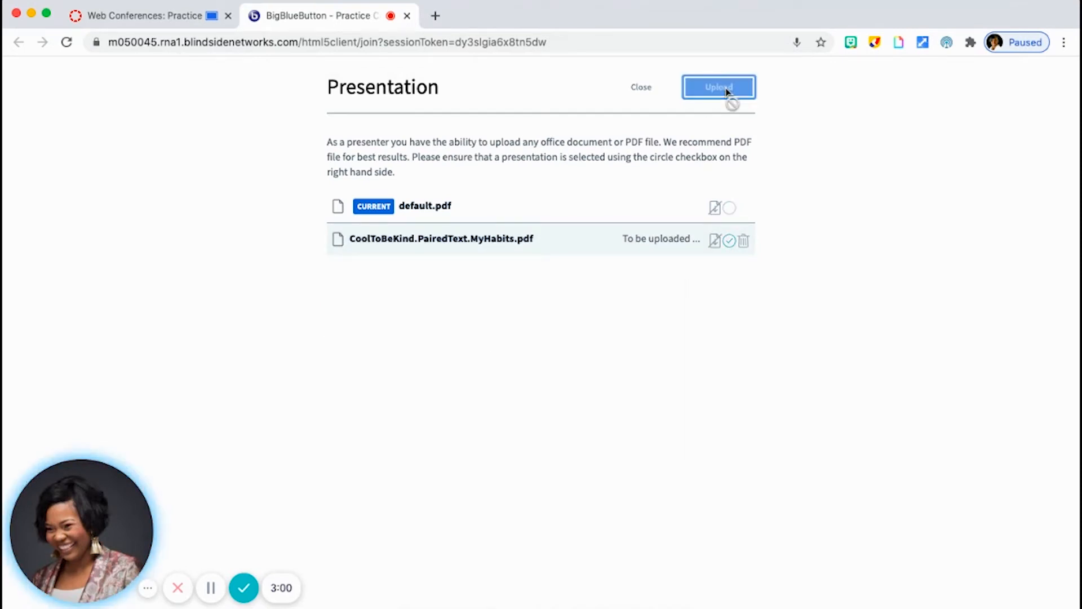
left_click(718, 86)
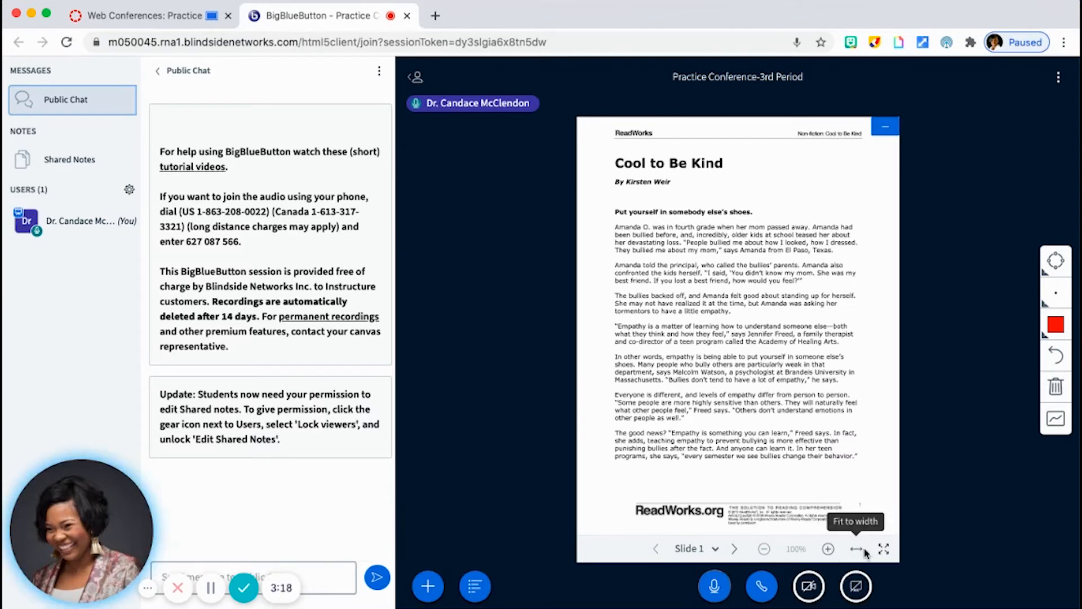
- Fit the Cool to Be Kind slide to the full width of the presentation area
left_click(858, 549)
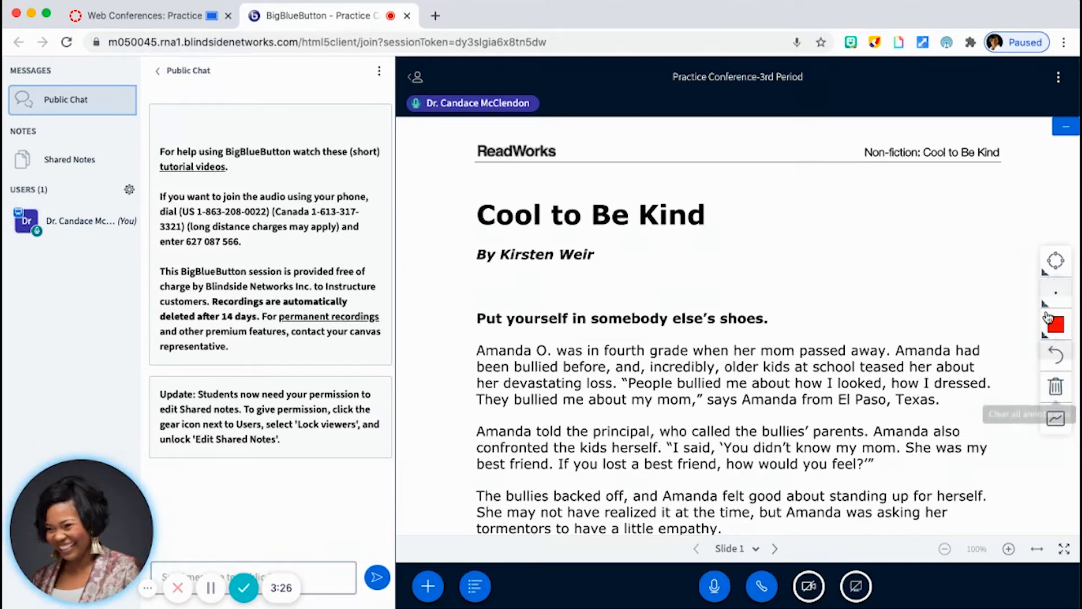
mouse_move(1056, 323)
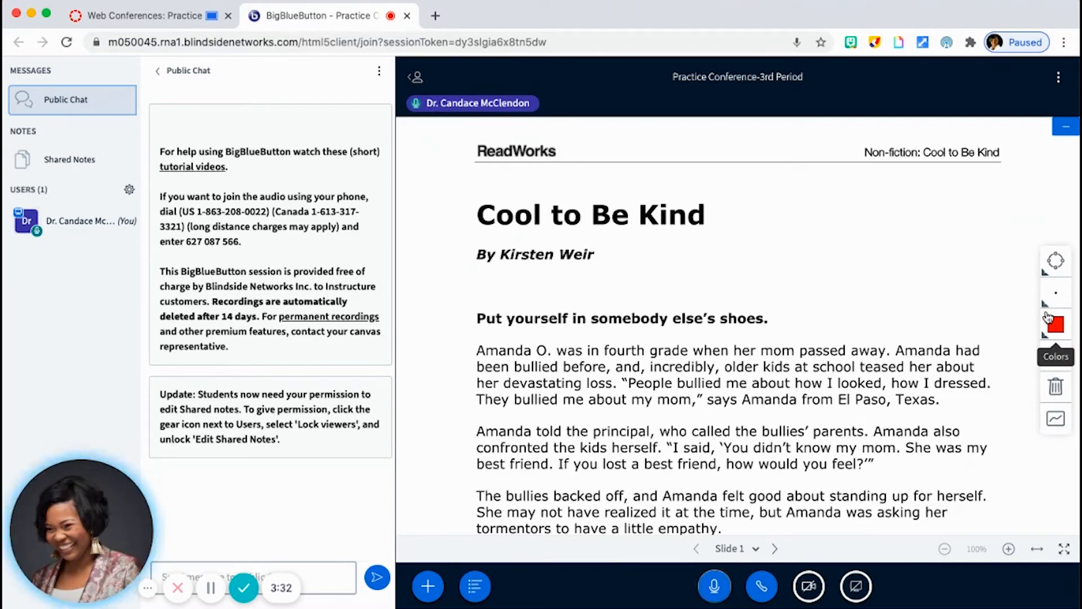
- Allow viewers to download CoolToBeKind.PairedText.MyHabits.pdf from the presentation manager
left_click(1055, 322)
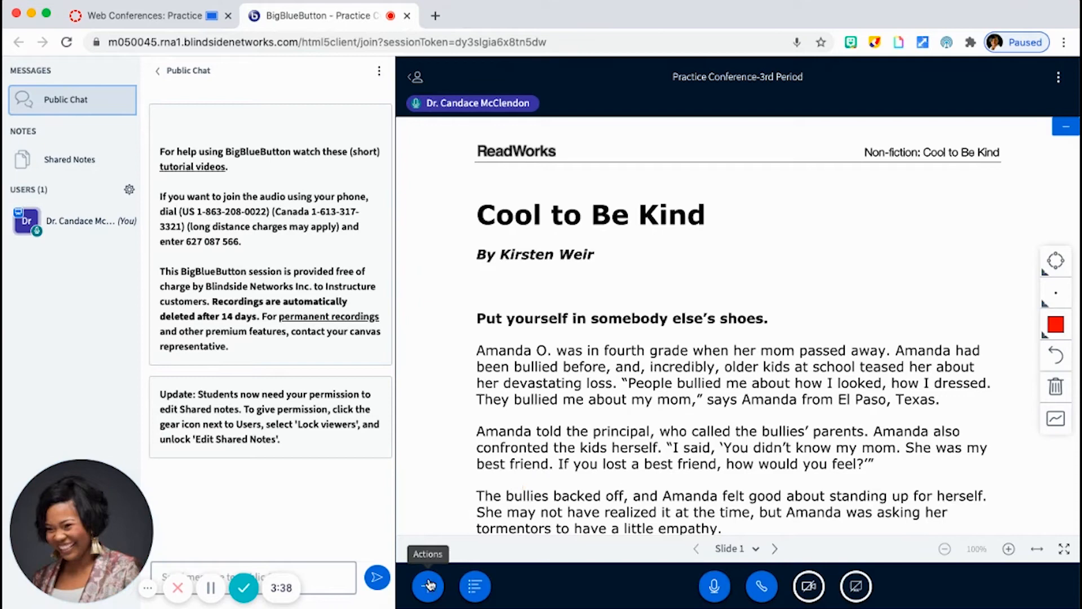
left_click(428, 586)
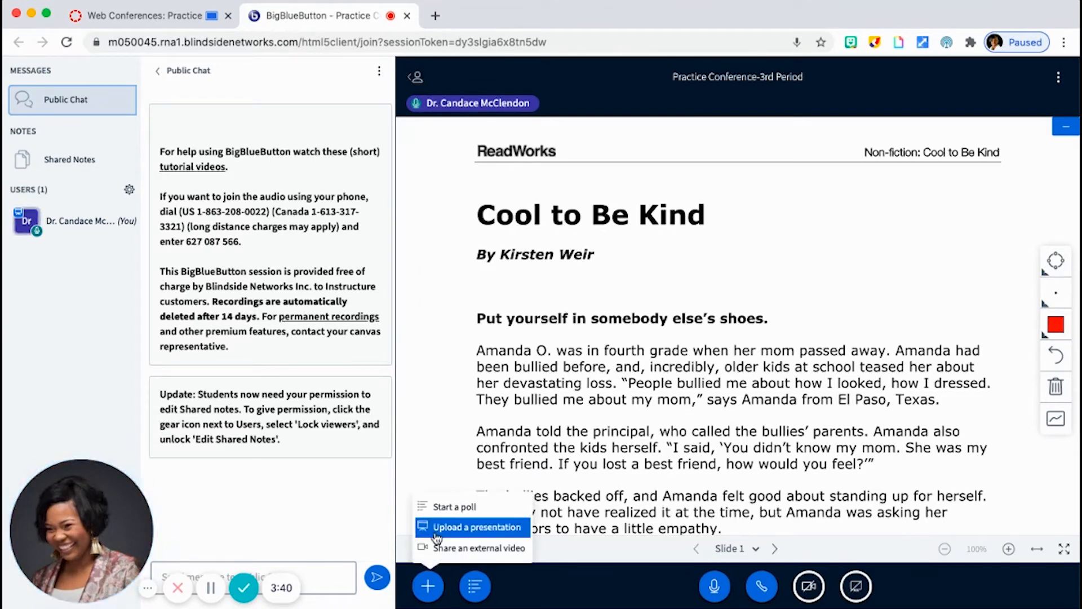
left_click(477, 527)
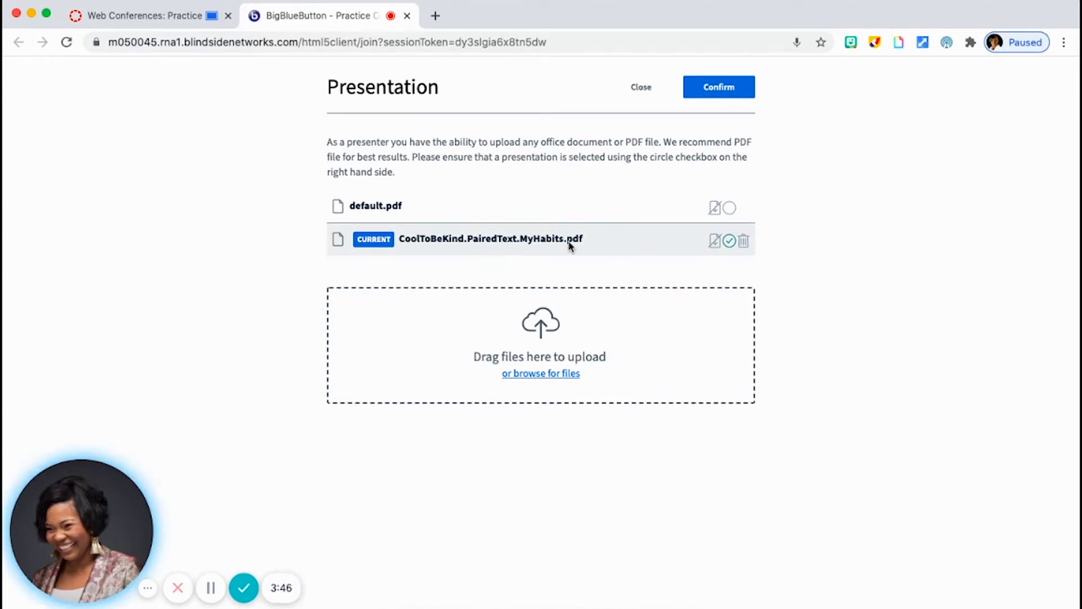
mouse_move(715, 240)
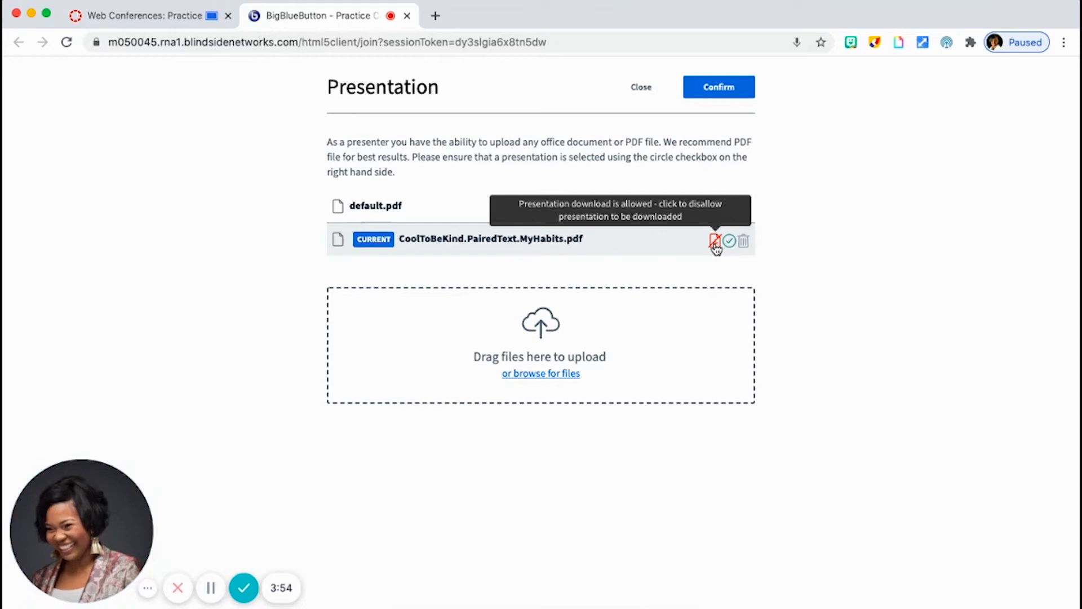
left_click(716, 240)
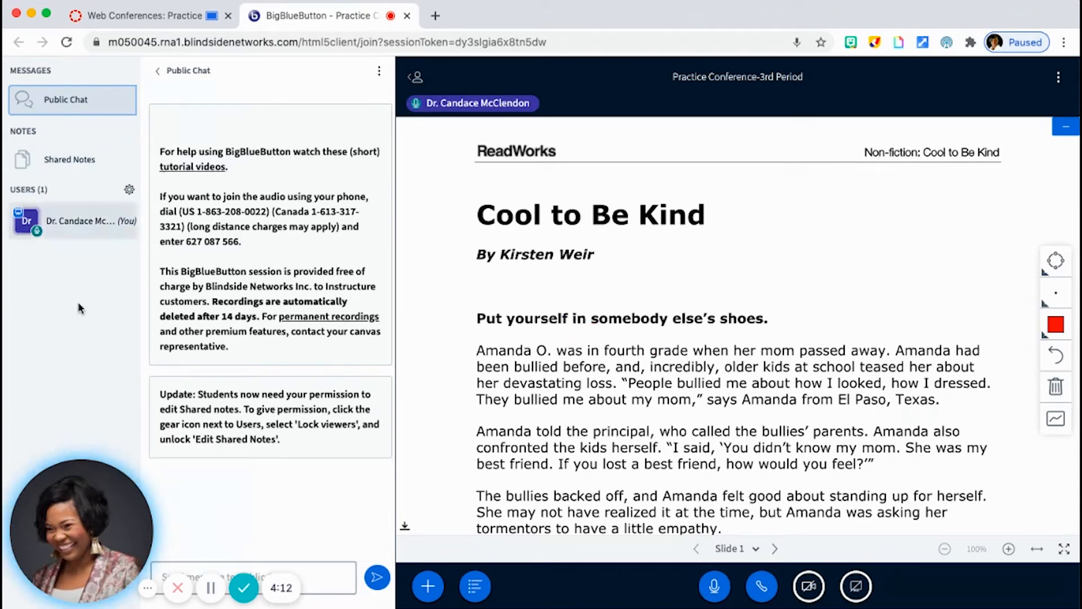
mouse_move(55, 161)
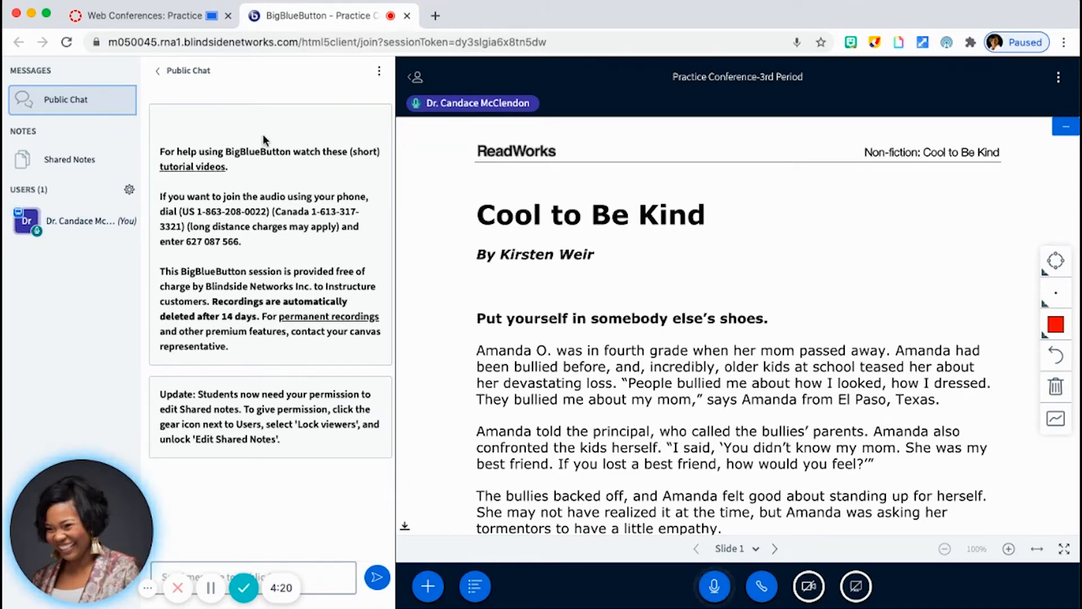
mouse_move(357, 164)
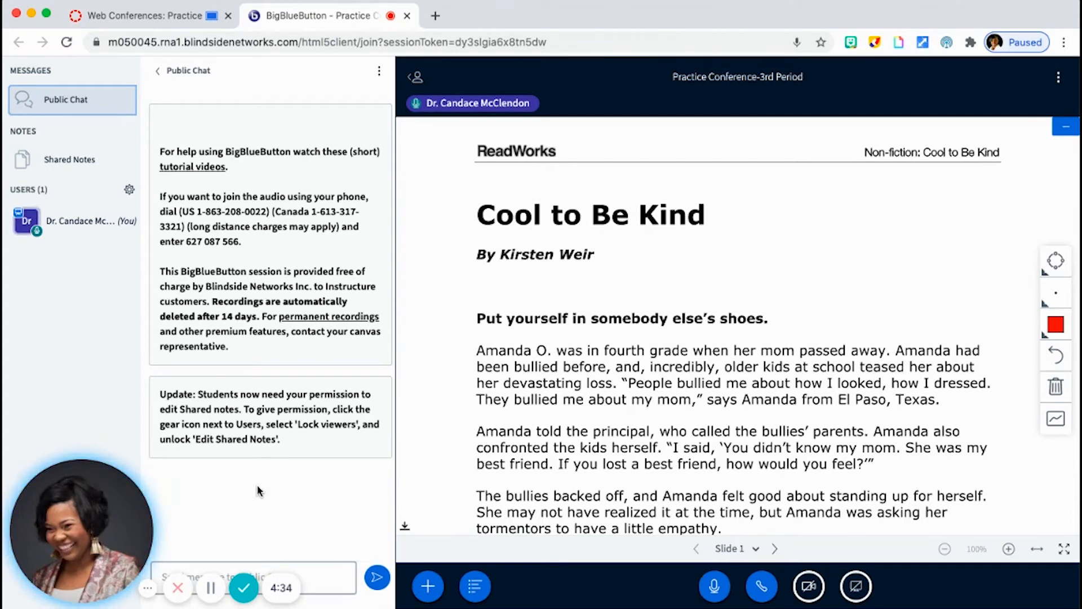
mouse_move(100, 183)
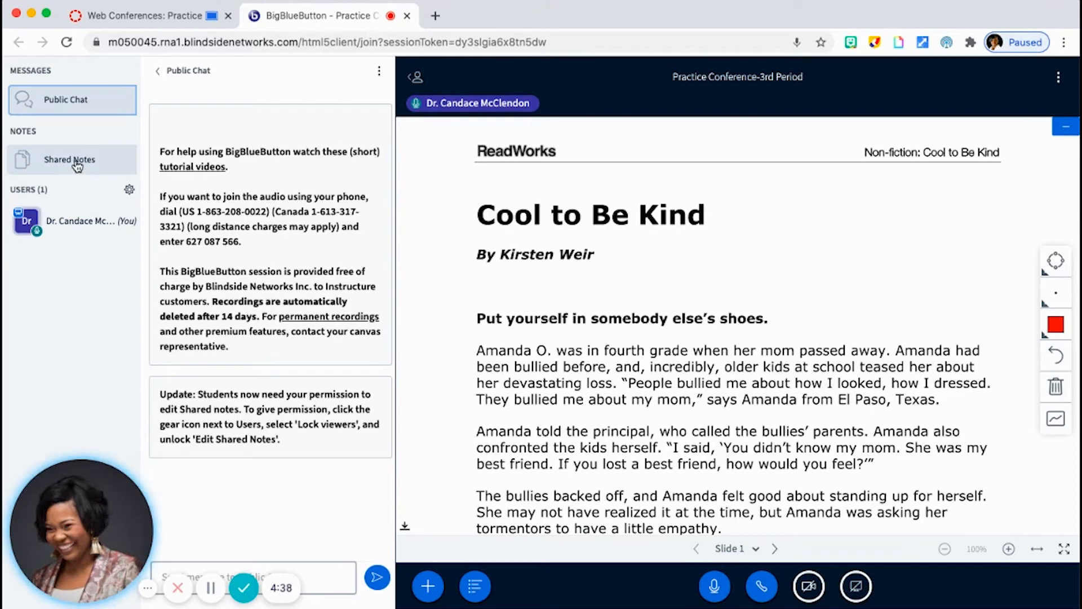
- Show the Shared Notes editor from the left panel in place of the public chat
left_click(68, 160)
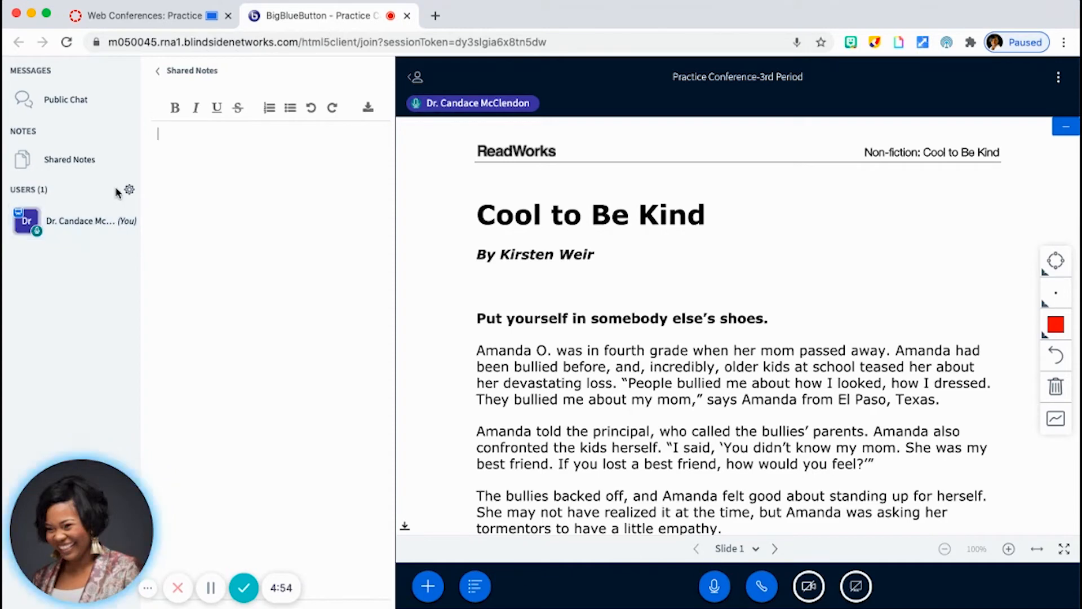
mouse_move(129, 190)
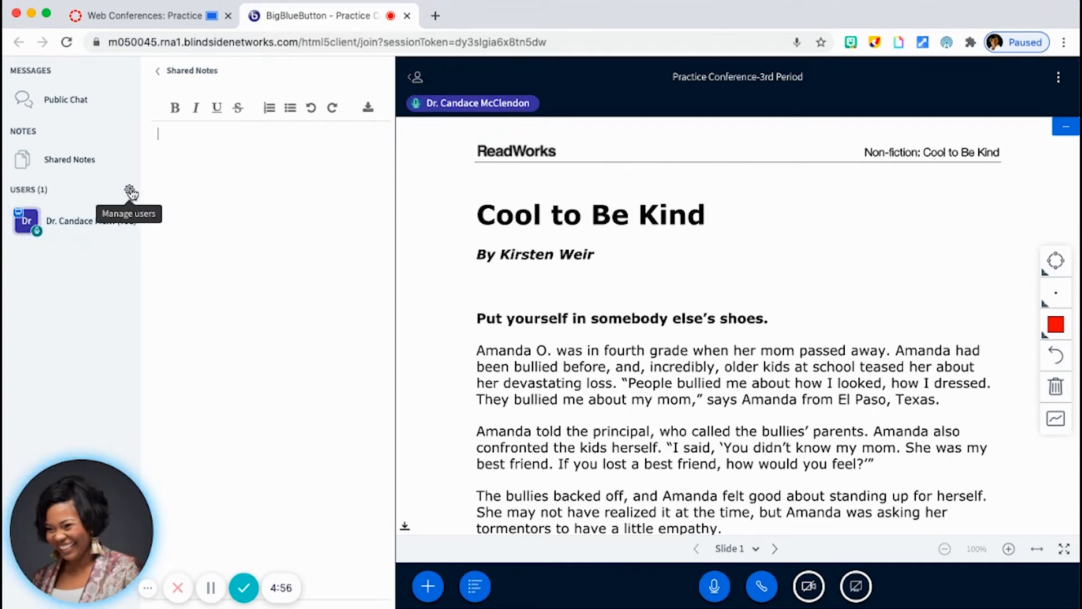
- In Lock viewers settings, switch Edit Shared Notes to Unlocked and apply
left_click(131, 192)
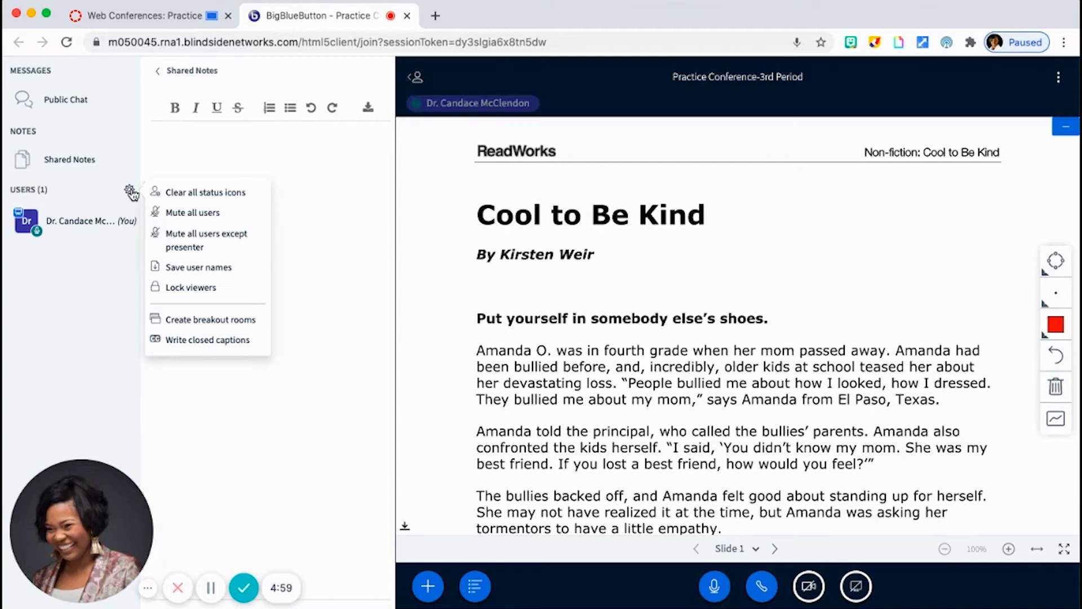
mouse_move(198, 267)
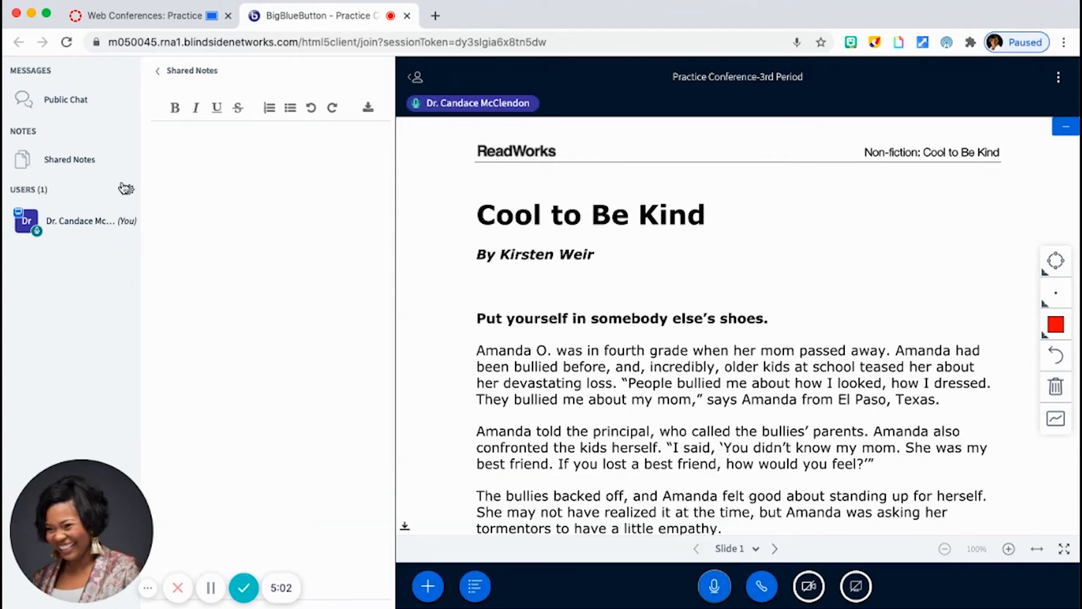
left_click(129, 190)
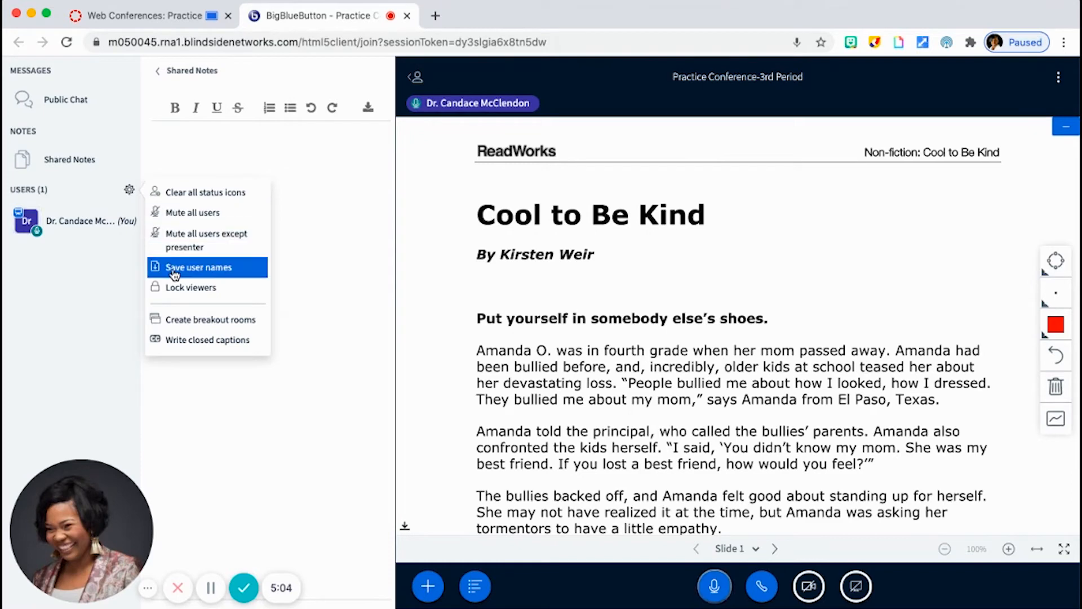
mouse_move(190, 287)
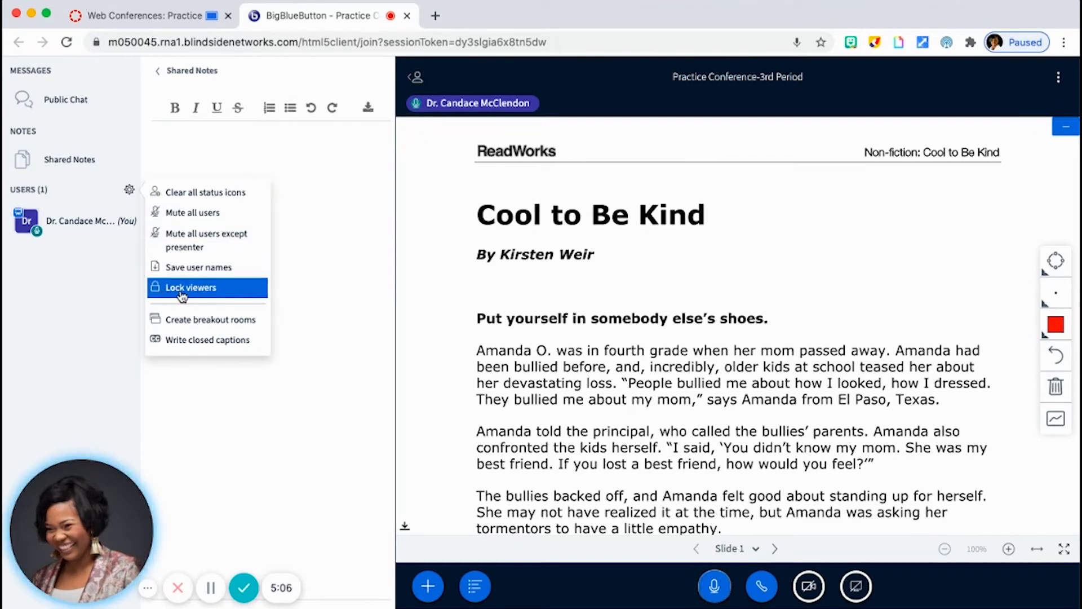
left_click(190, 287)
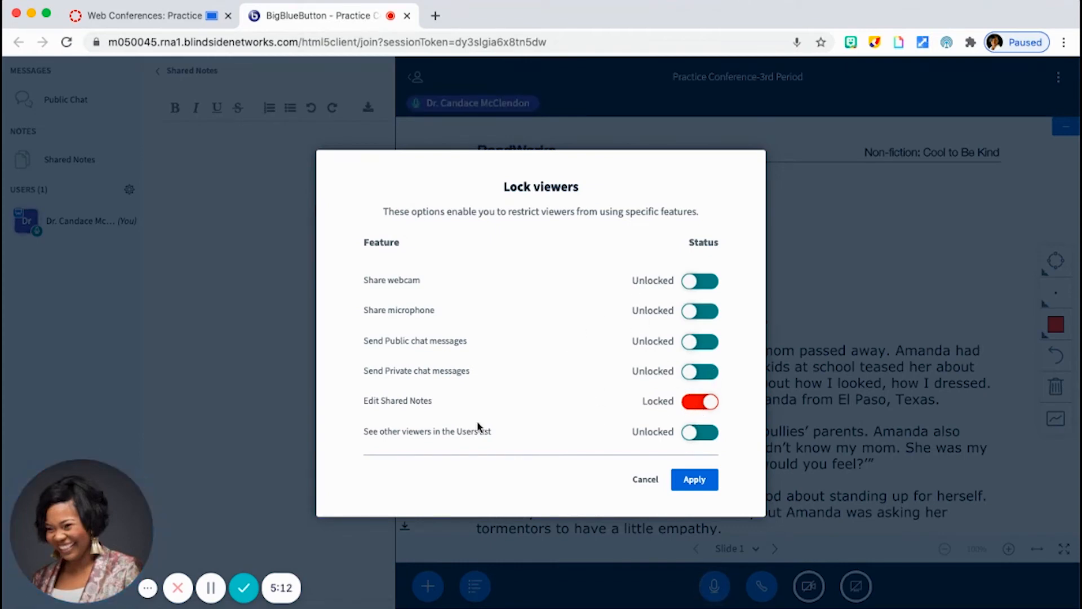
left_click(699, 401)
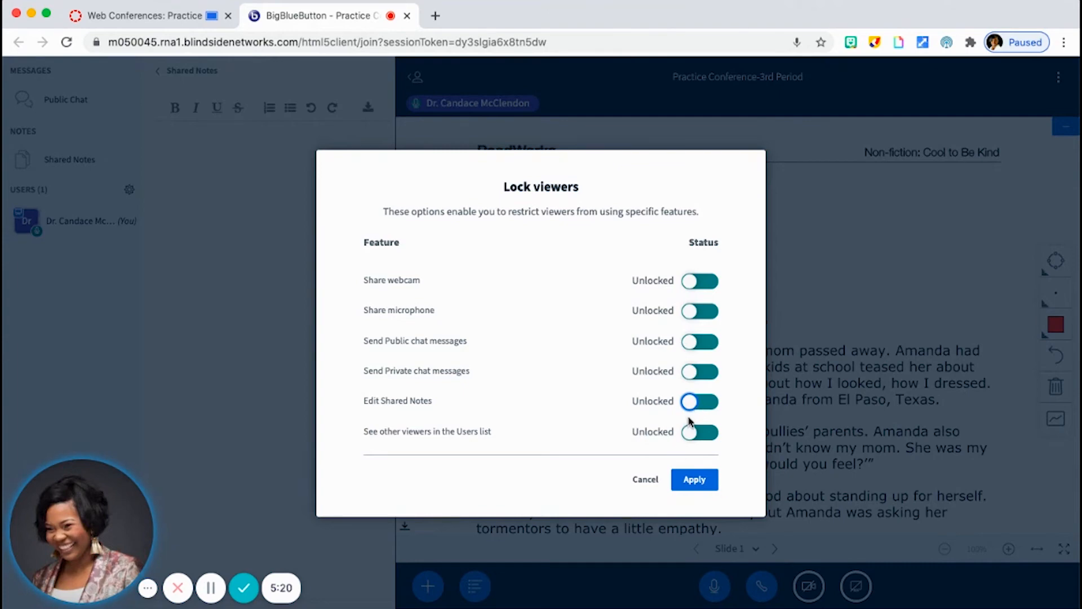
left_click(694, 479)
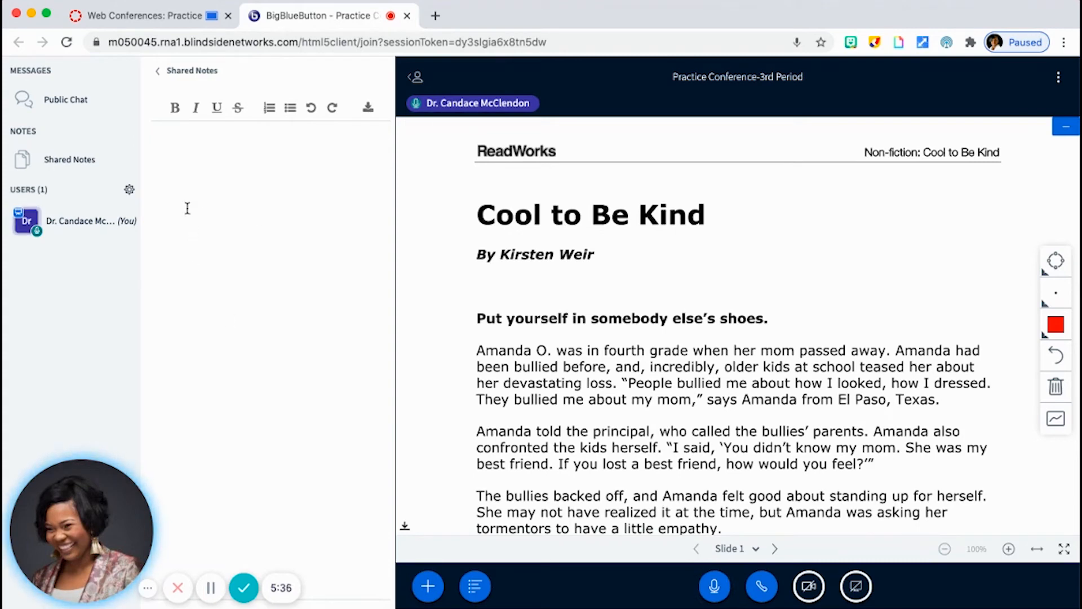
mouse_move(283, 311)
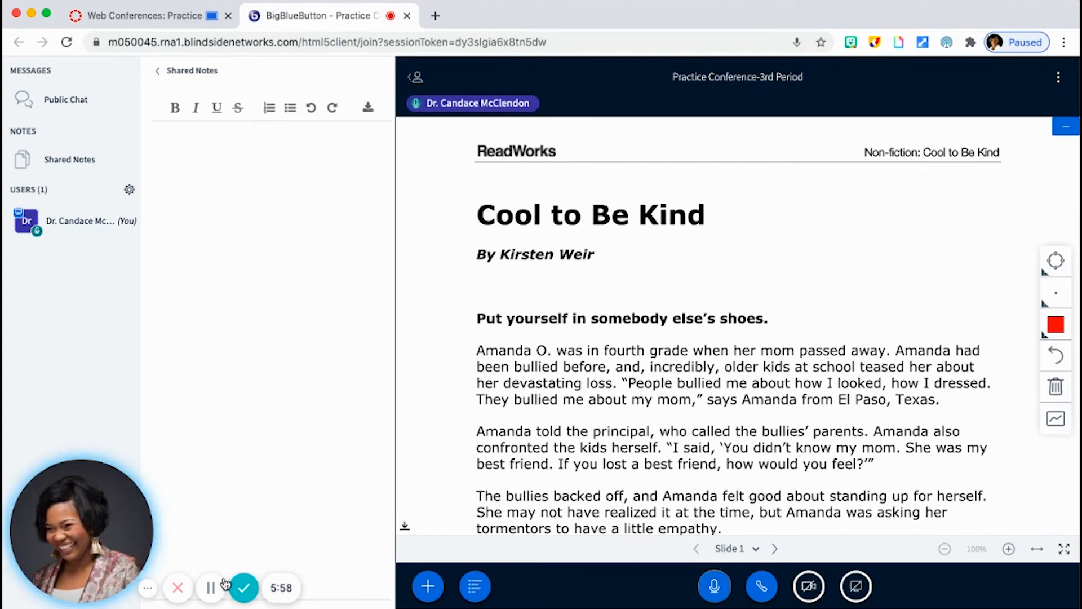
mouse_move(211, 587)
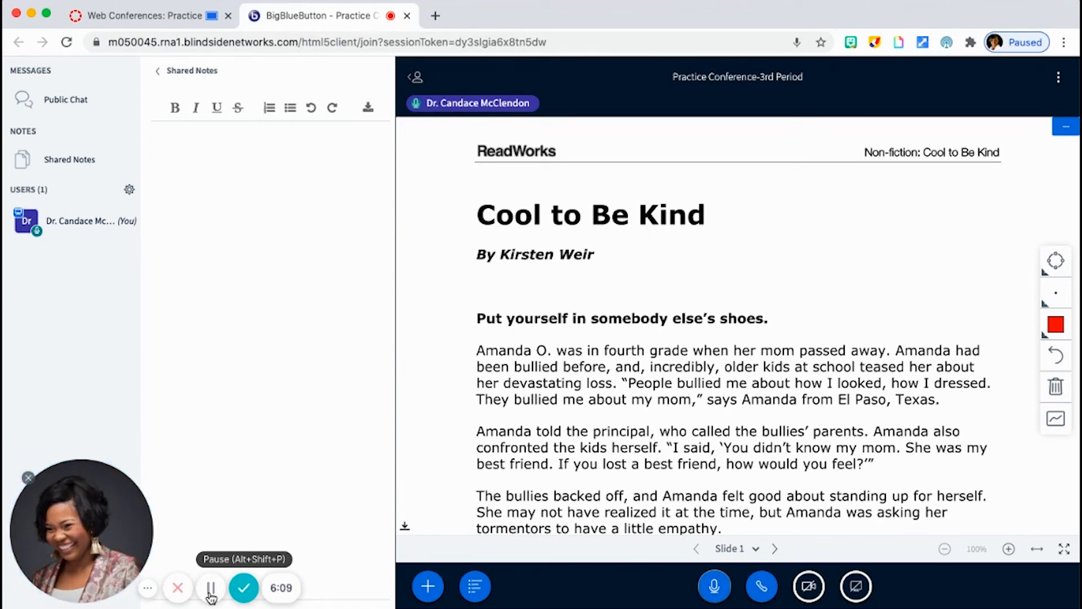
mouse_move(129, 189)
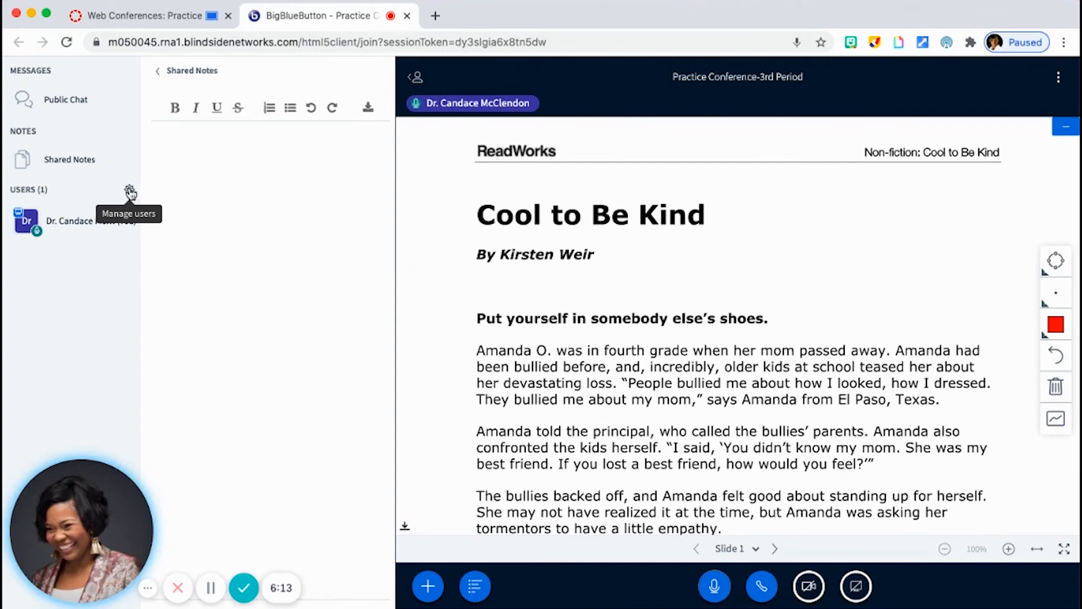
- Begin creating breakout rooms and set the number of rooms to 6
left_click(129, 190)
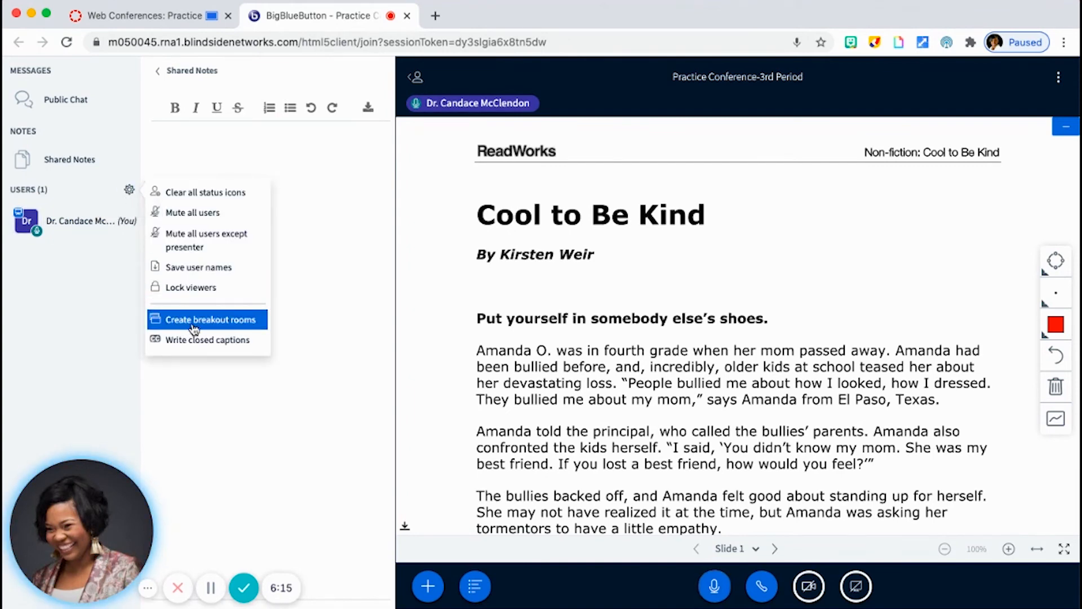
left_click(209, 319)
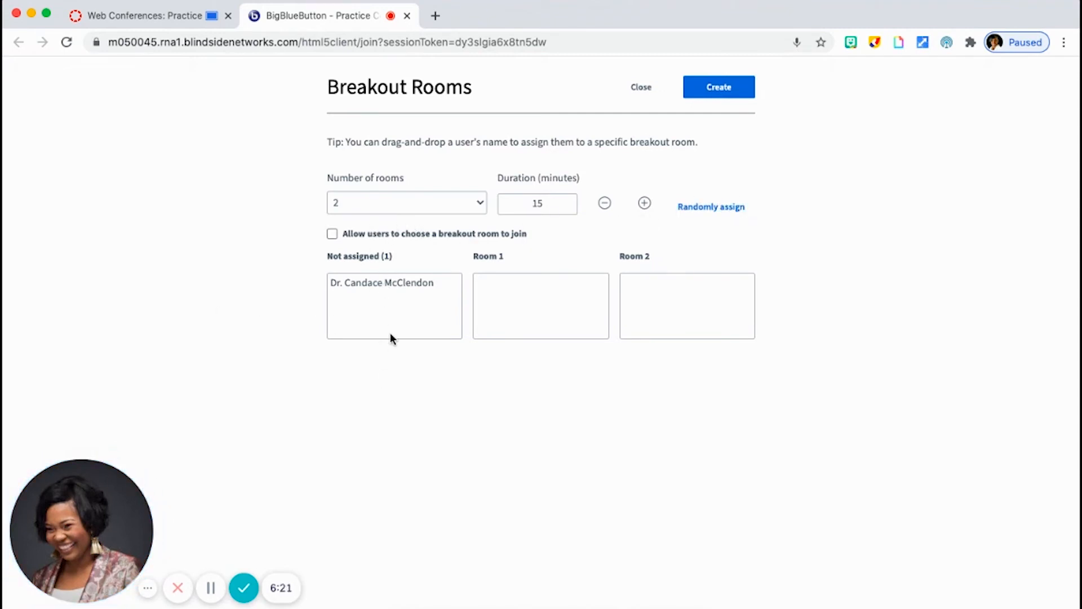
mouse_move(404, 324)
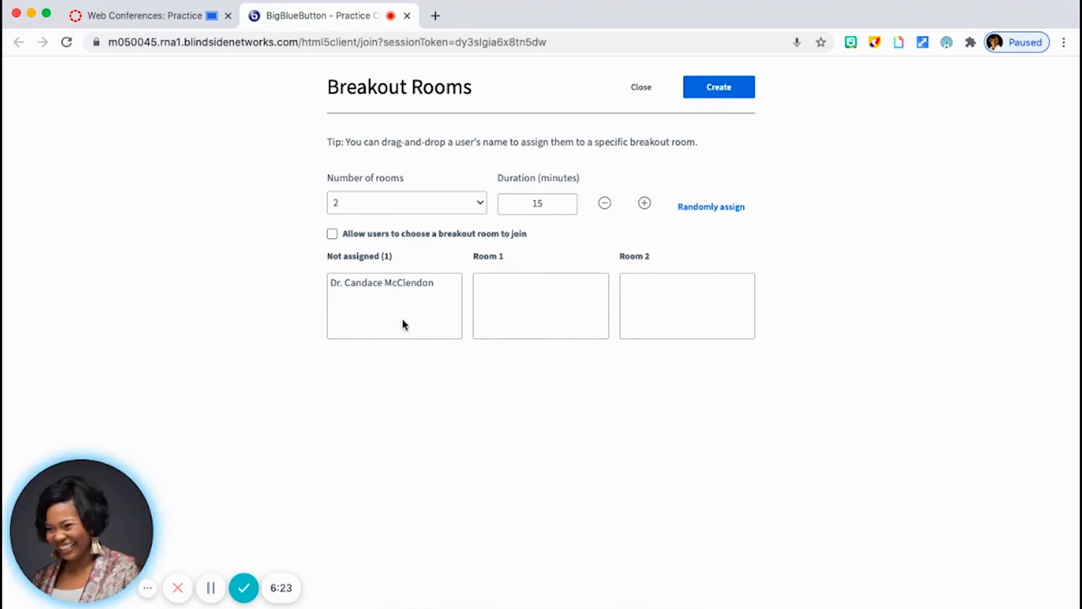
left_click(406, 202)
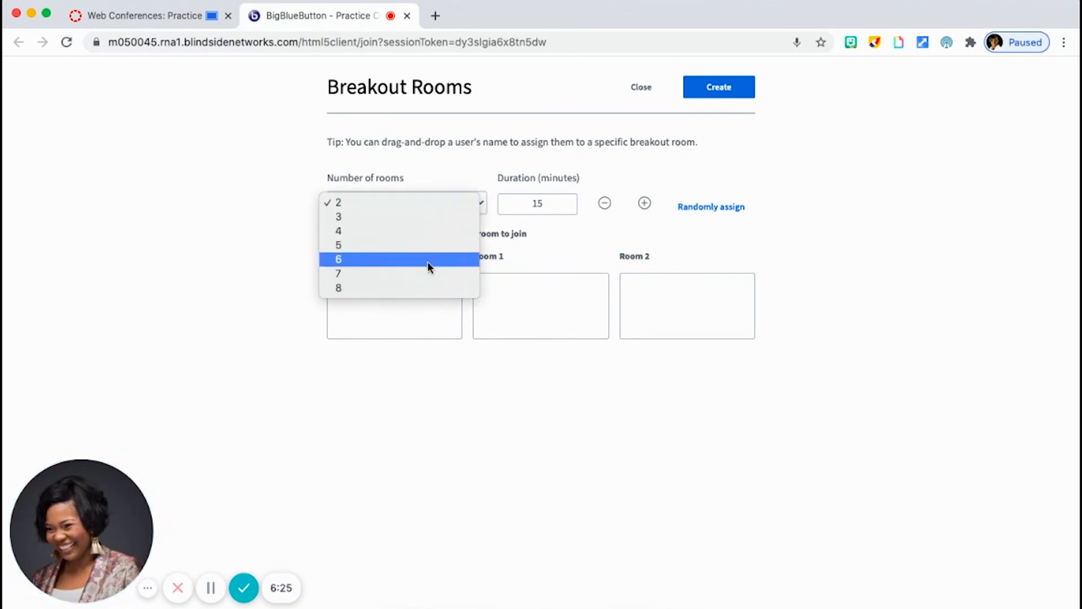
left_click(338, 258)
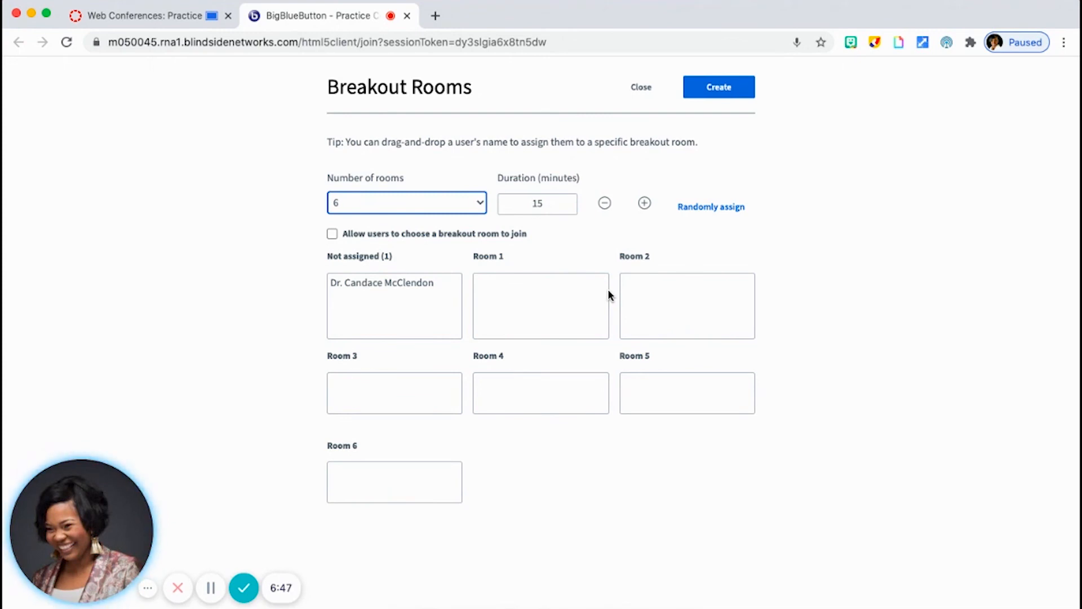
left_click(138, 15)
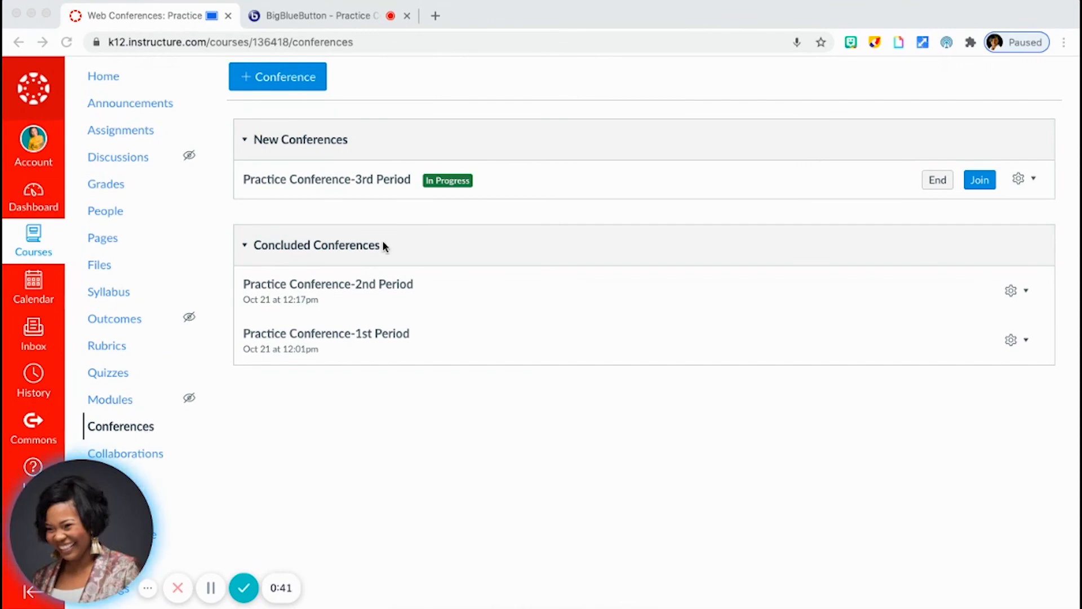
- Reopen the presentation manager listing the downloadable Cool to Be Kind PDF beside default.pdf
left_click(978, 180)
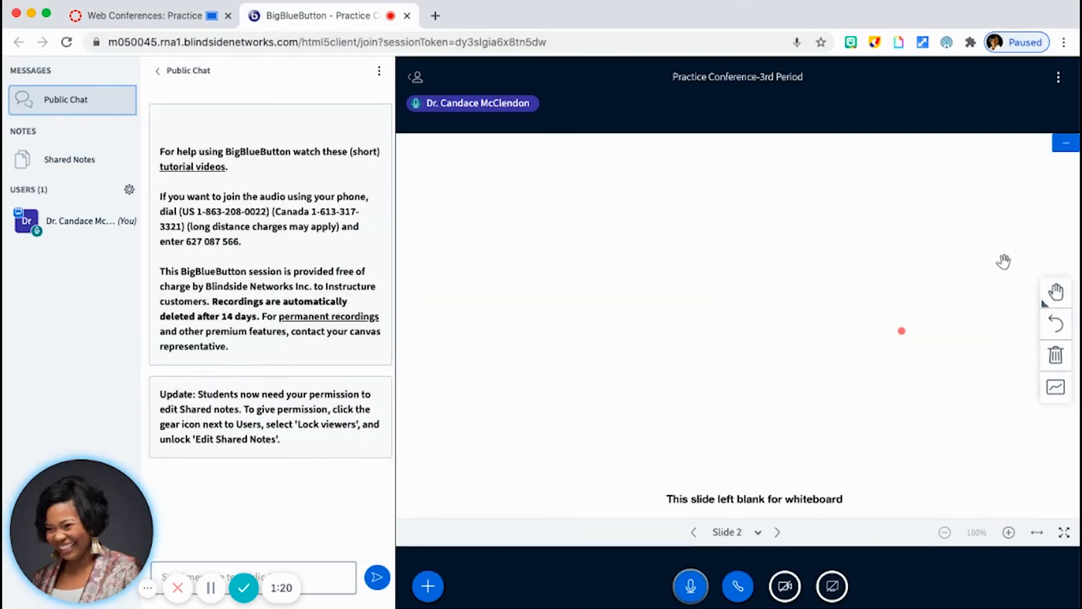
left_click(1055, 292)
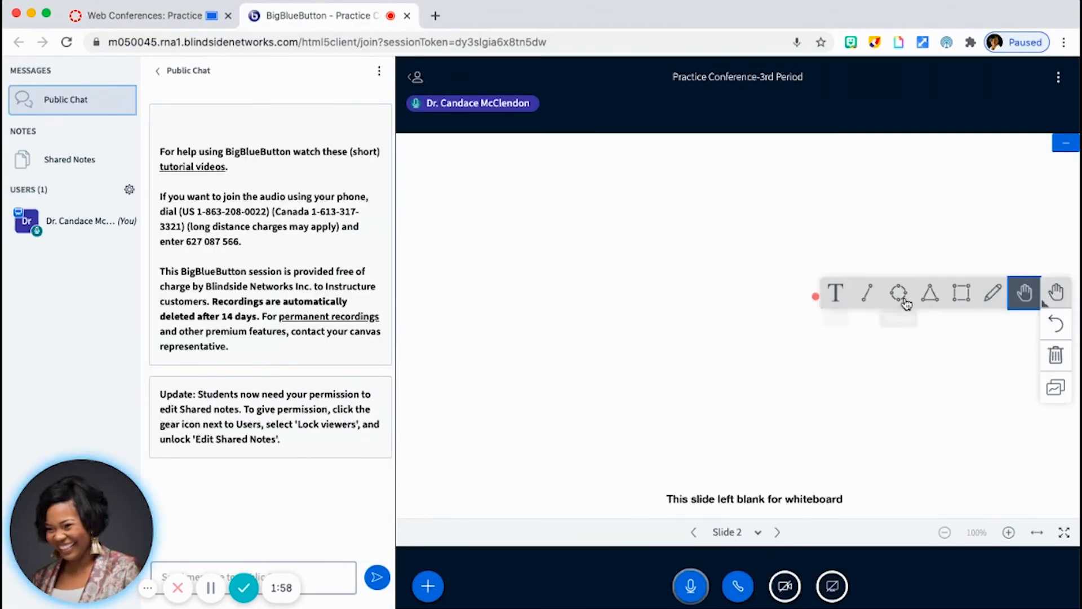
left_click(427, 587)
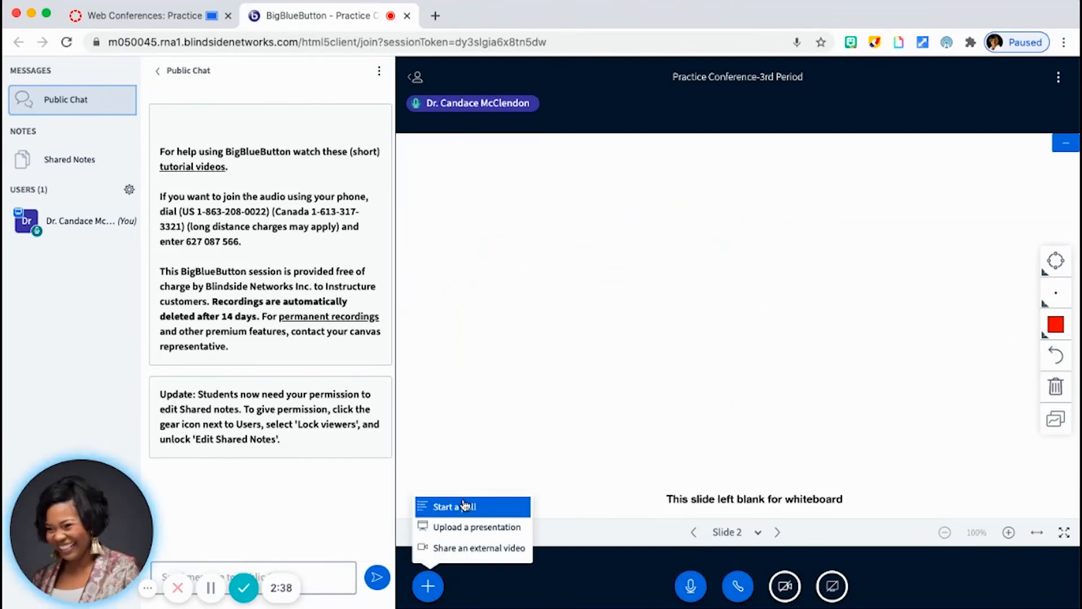
left_click(479, 527)
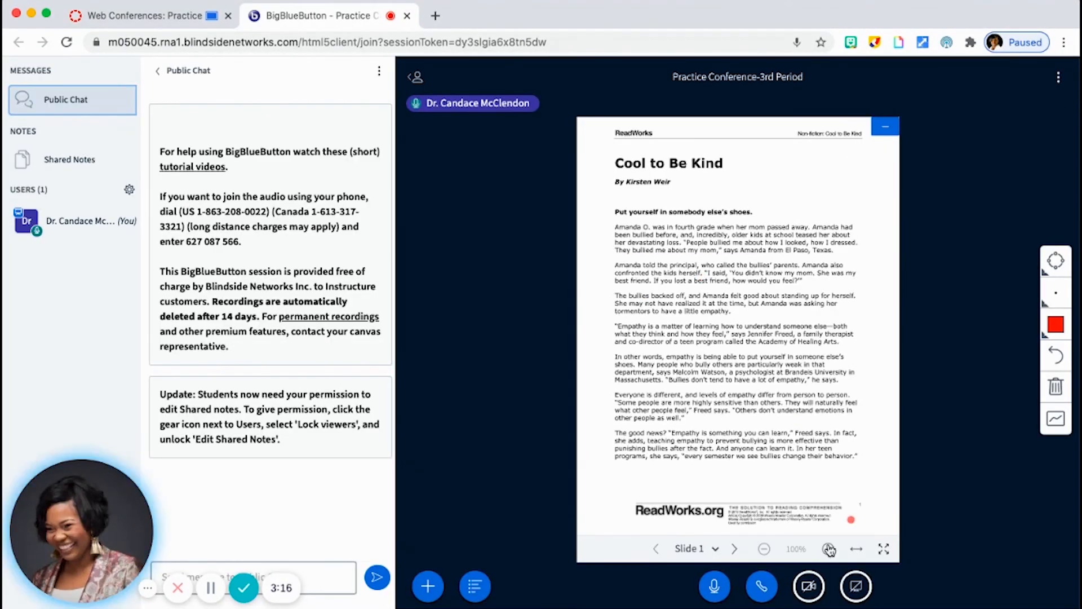
left_click(427, 586)
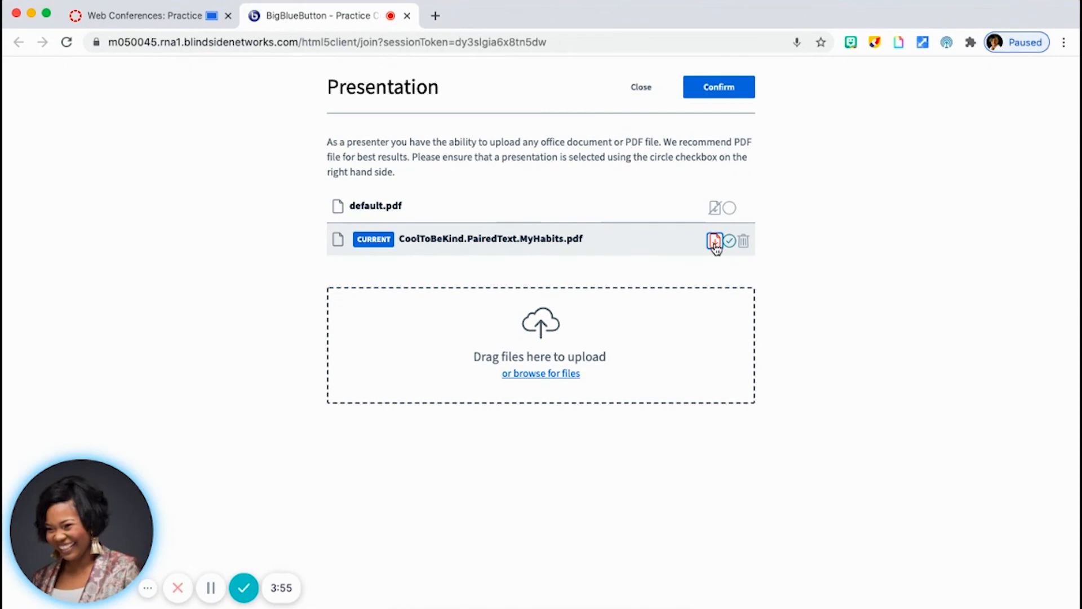